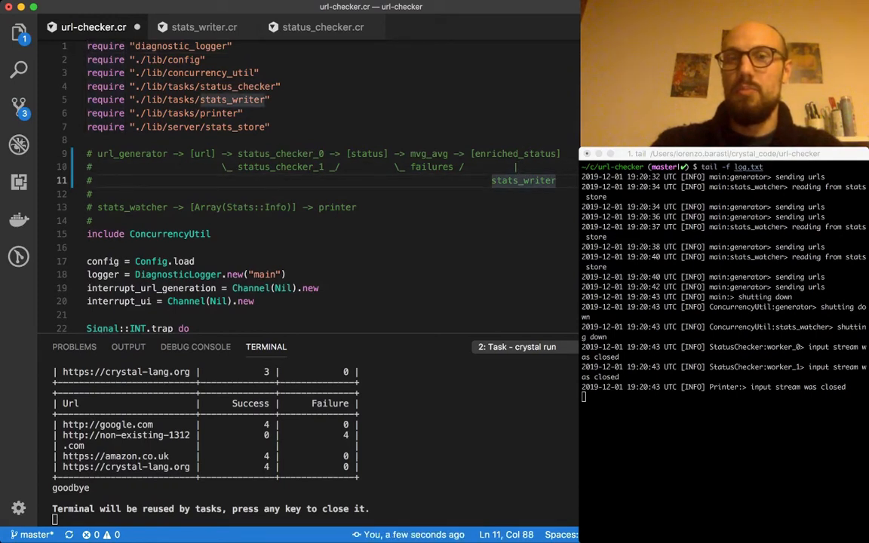
# - Highlight stats_writer and status in the pipeline comment before editing below status_stream
pyautogui.doubleClick(366, 154)
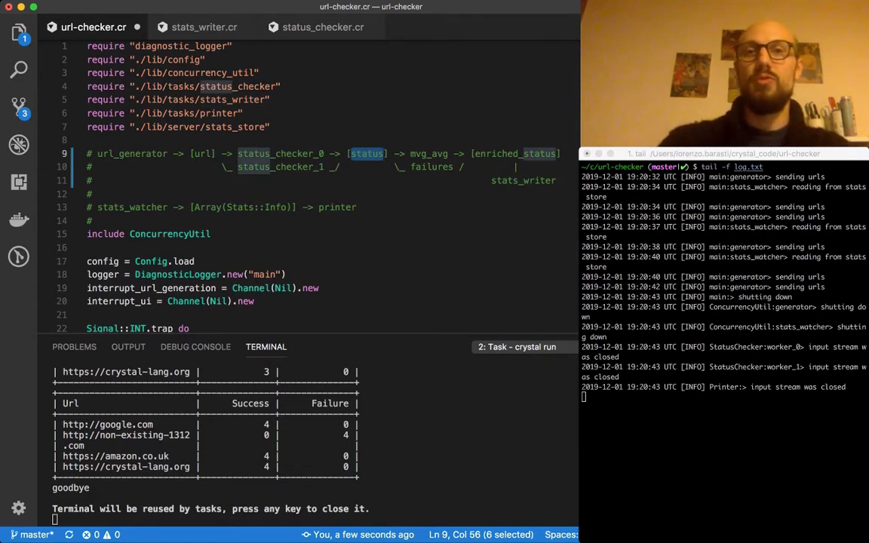
pyautogui.doubleClick(429, 154)
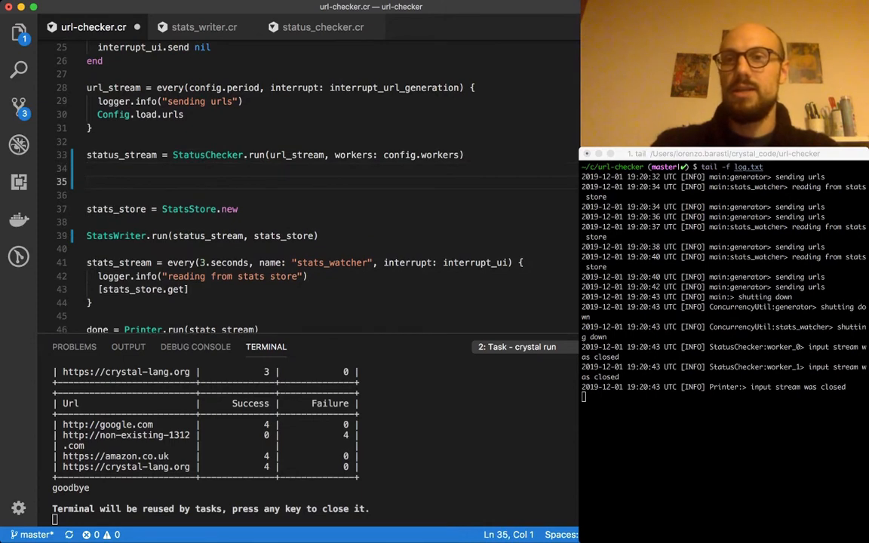
# - Write 'success_stream, failure_stream = status_stream.partition {' with an empty block
pyautogui.write('success_stream,')
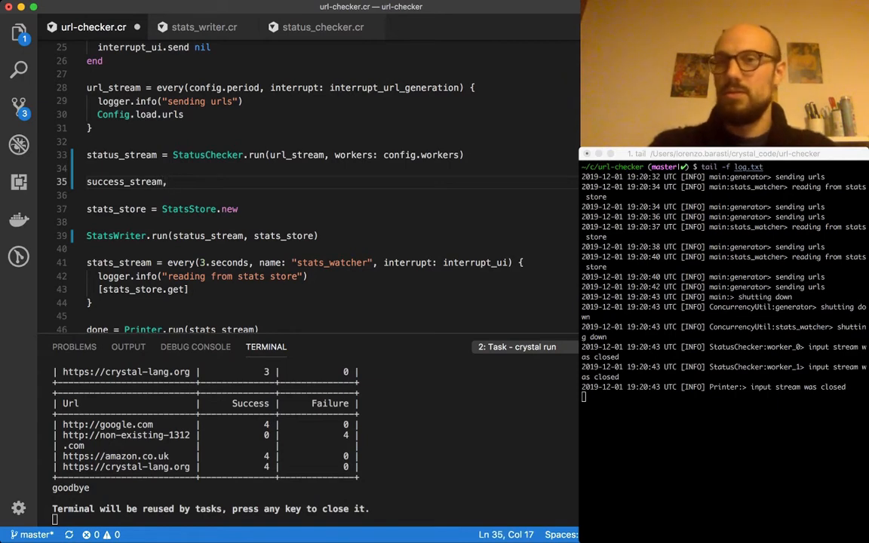
pyautogui.write('failure')
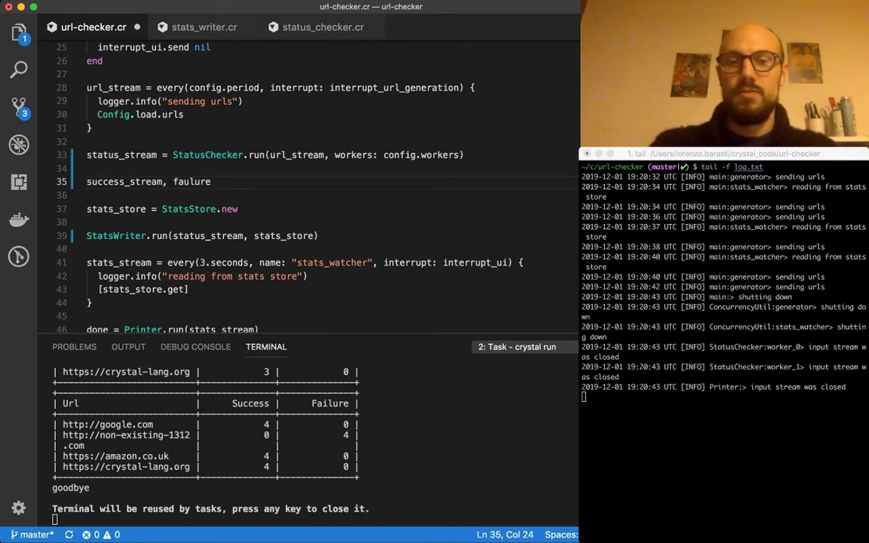
pyautogui.press('BackSpace')
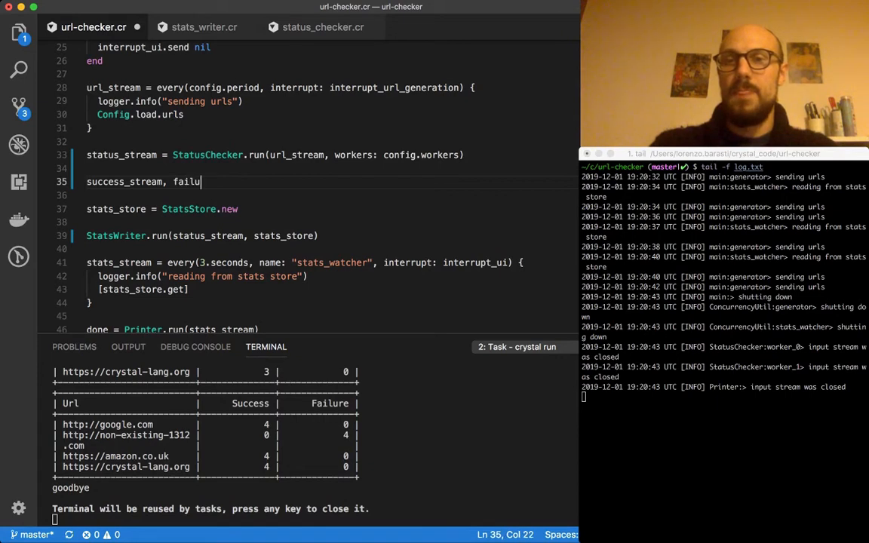
pyautogui.write('re_stream = s')
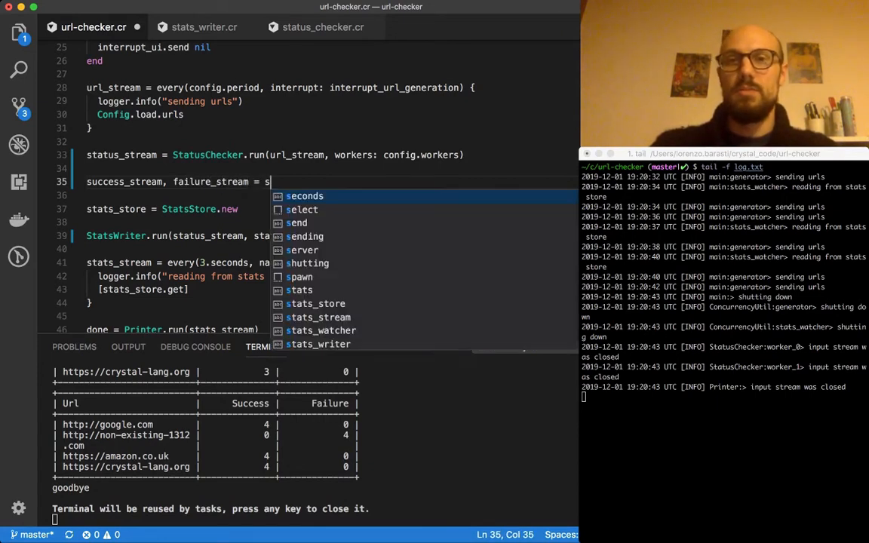
pyautogui.write('tatus_stream')
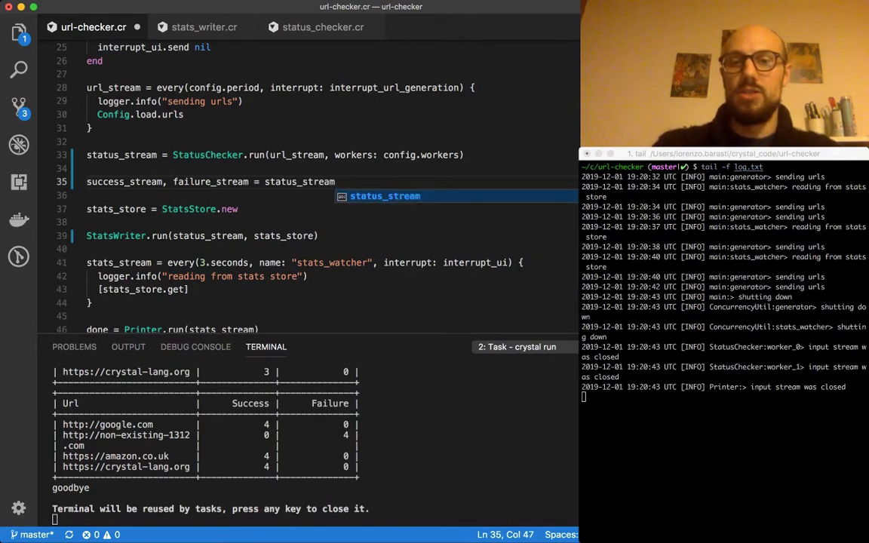
pyautogui.write('.partiti')
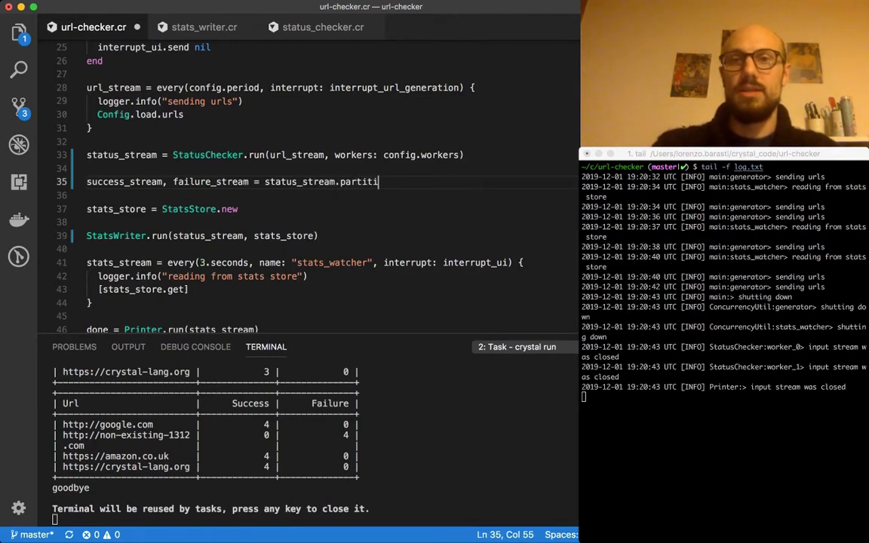
pyautogui.write('on {')
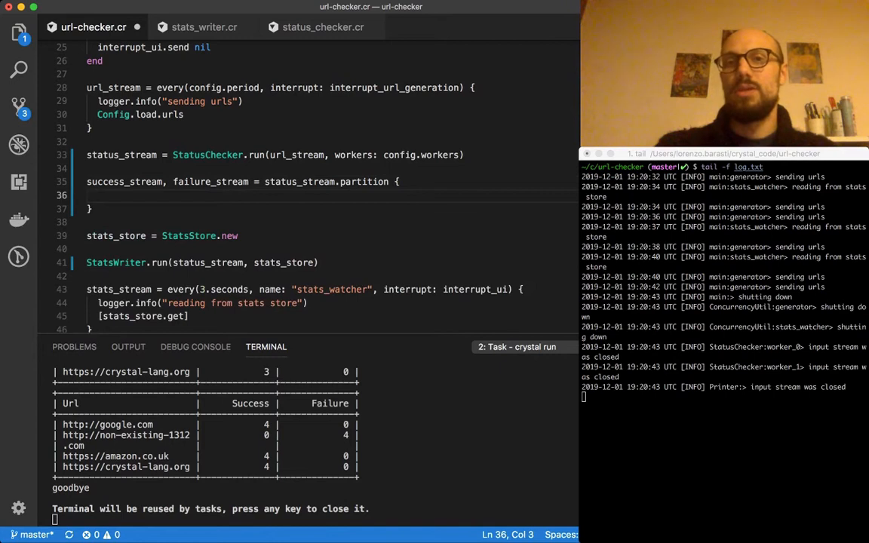
pyautogui.click(339, 181)
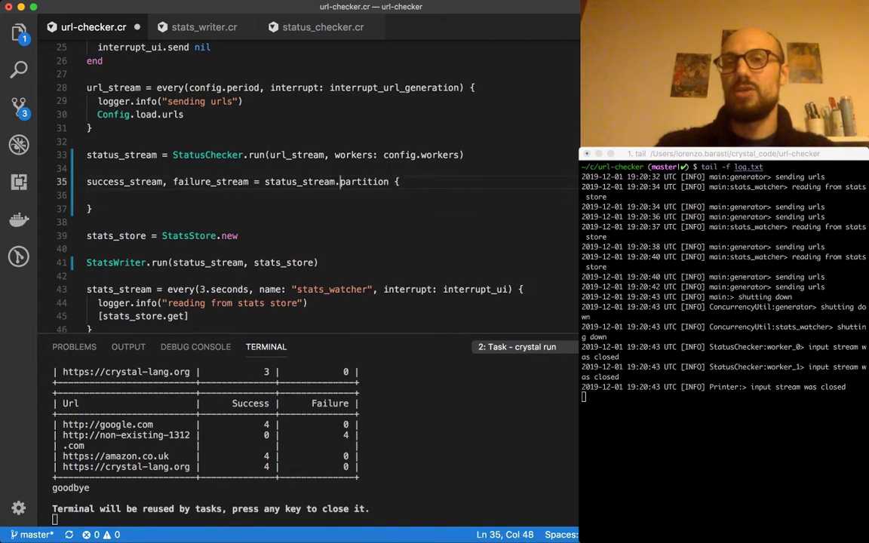
pyautogui.doubleClick(365, 181)
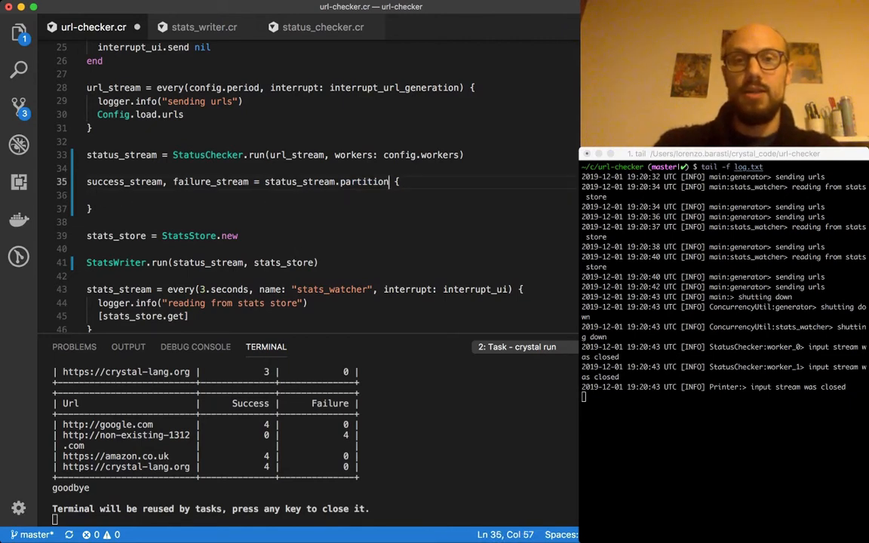
# - Give the block parameter |v| and the check v.is_a?(StatusChecker::Success)
pyautogui.write('{|v|')
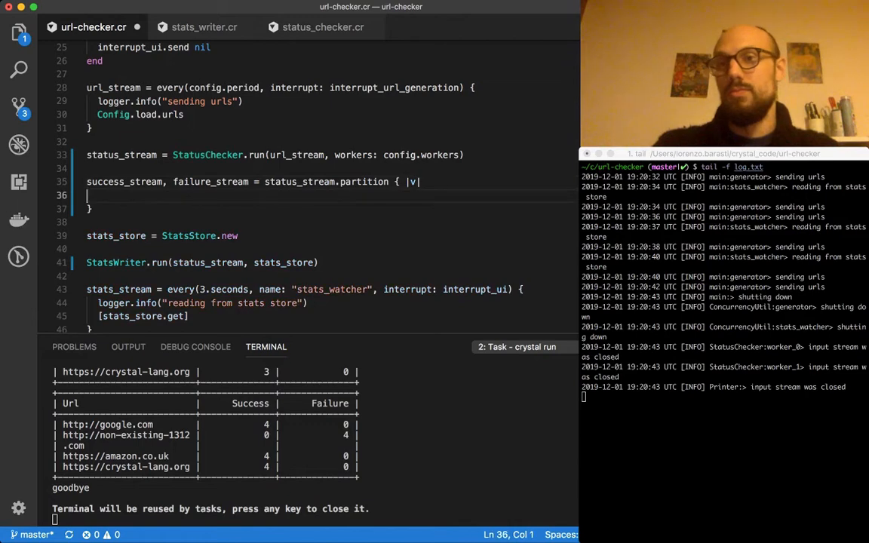
pyautogui.write('v')
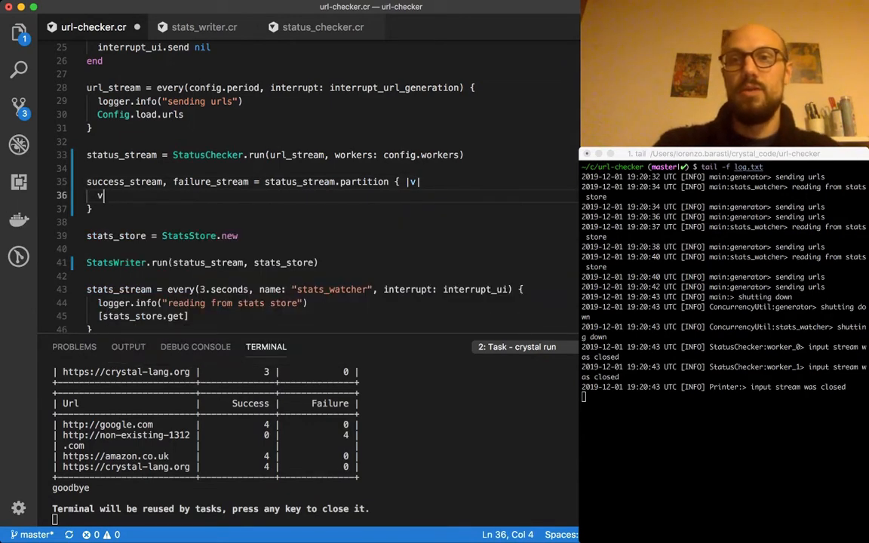
pyautogui.write('.is_')
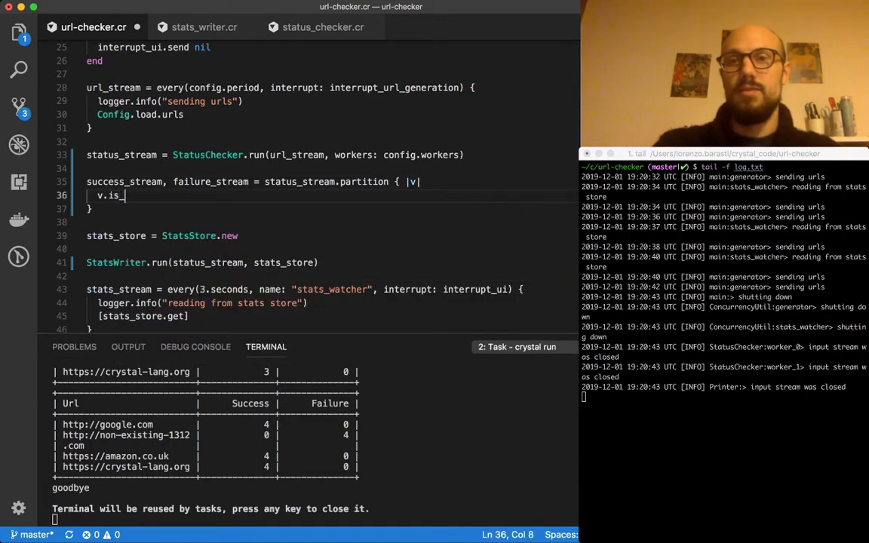
pyautogui.write('a?()')
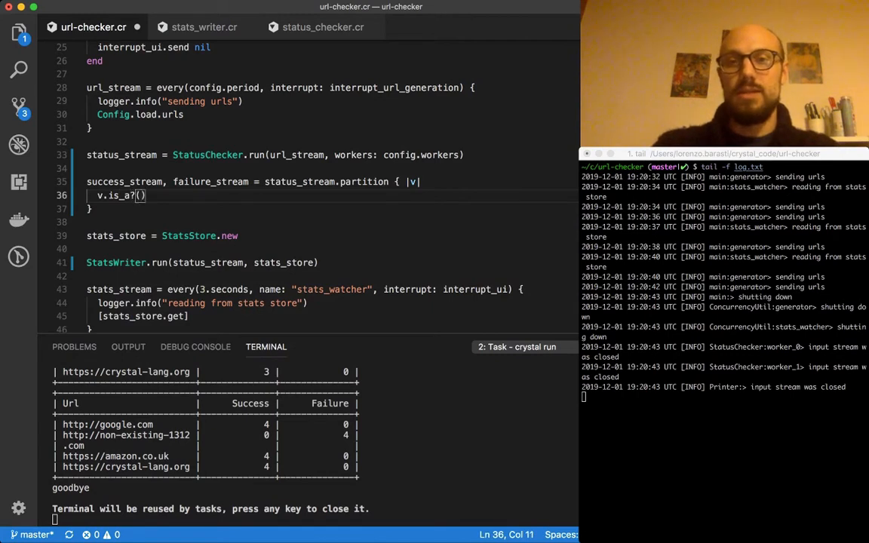
pyautogui.write('StatusChecker::Success')
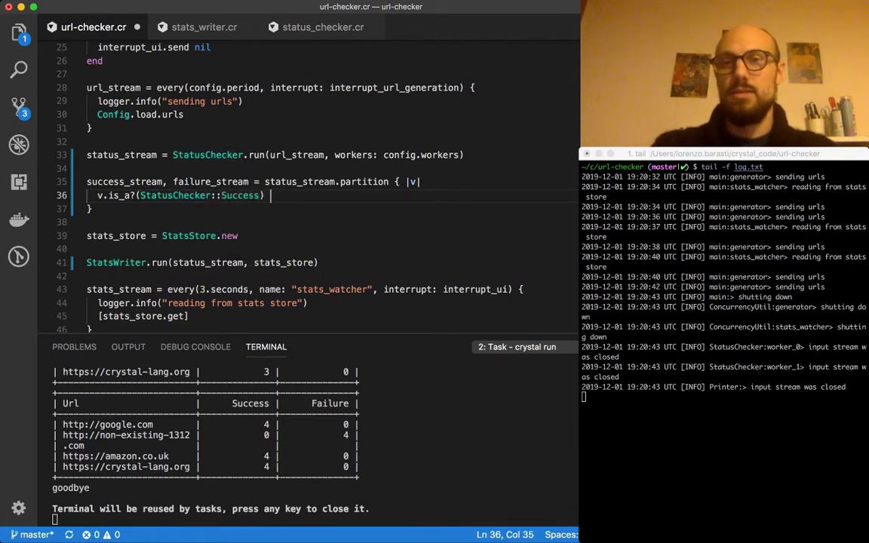
# - Extend the condition with '&& v.status_code < 400' and review the finished line
pyautogui.write('&& v.')
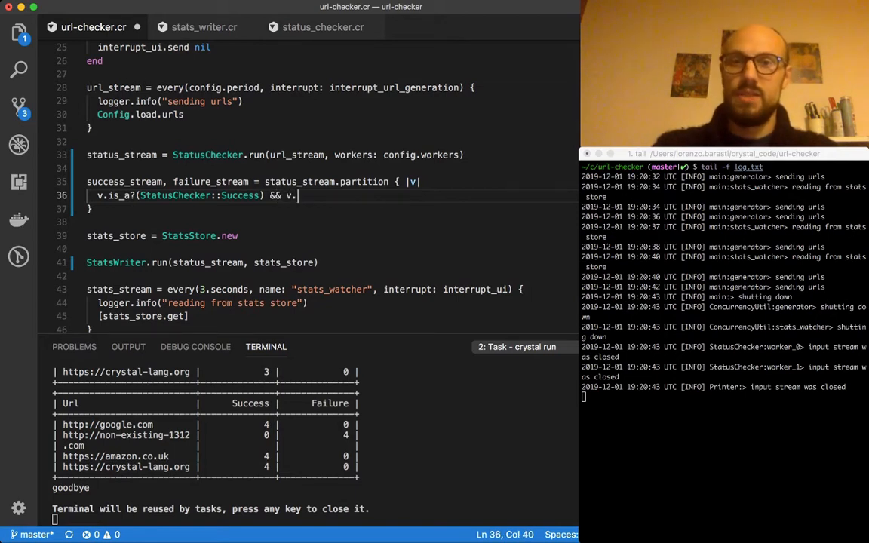
pyautogui.write('status')
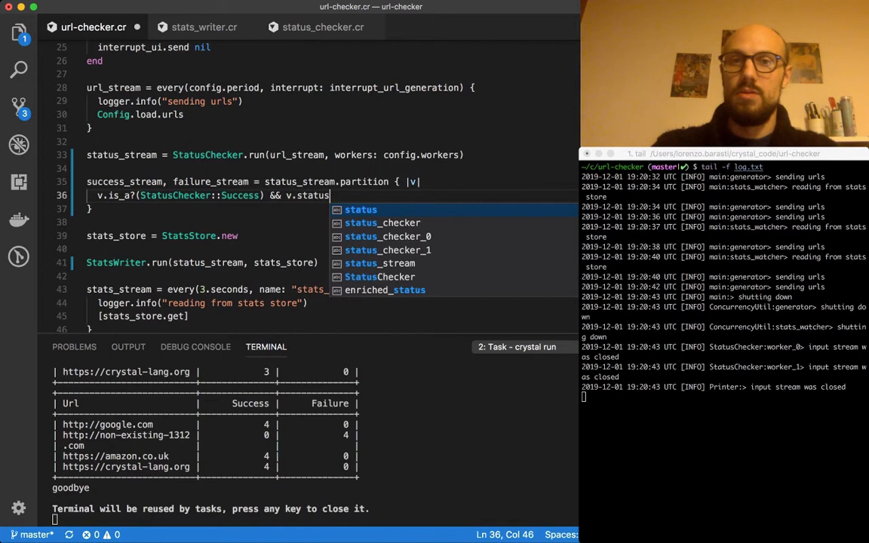
pyautogui.write('_code <')
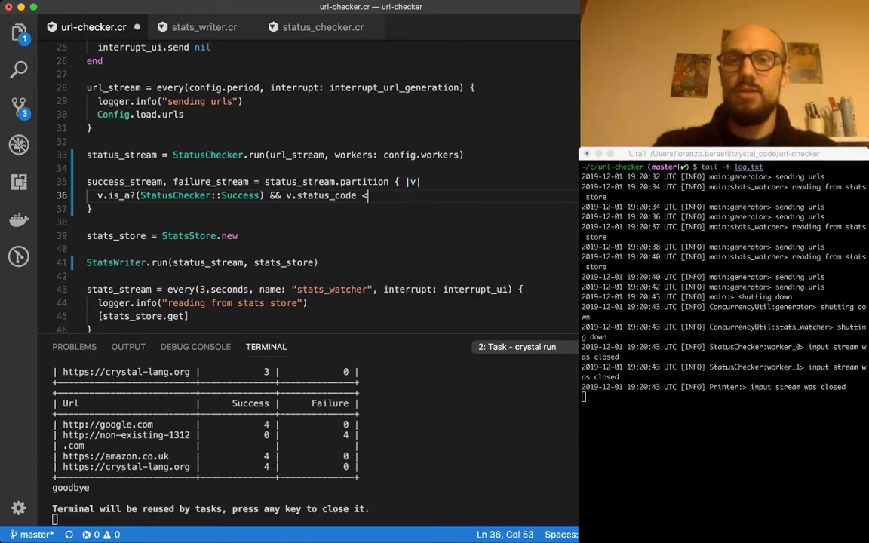
pyautogui.write('400')
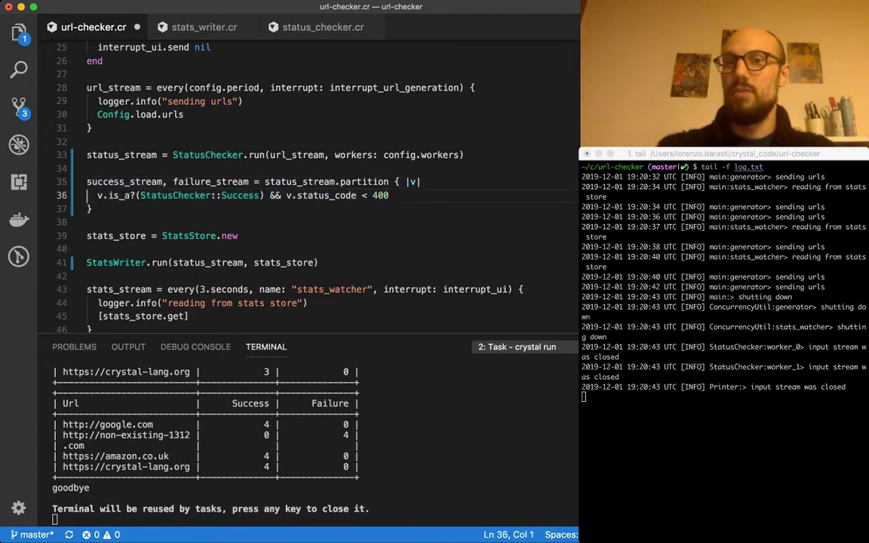
pyautogui.moveTo(87, 196); pyautogui.dragTo(390, 196)
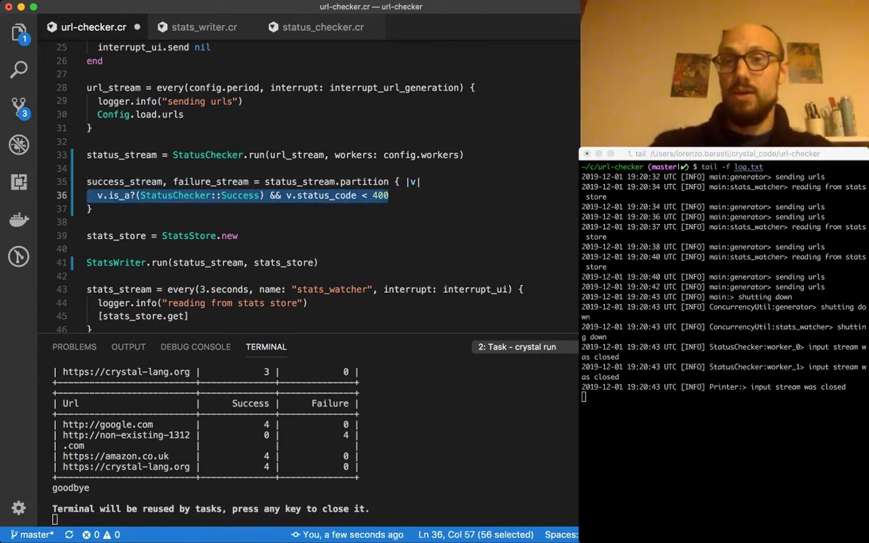
pyautogui.click(87, 181)
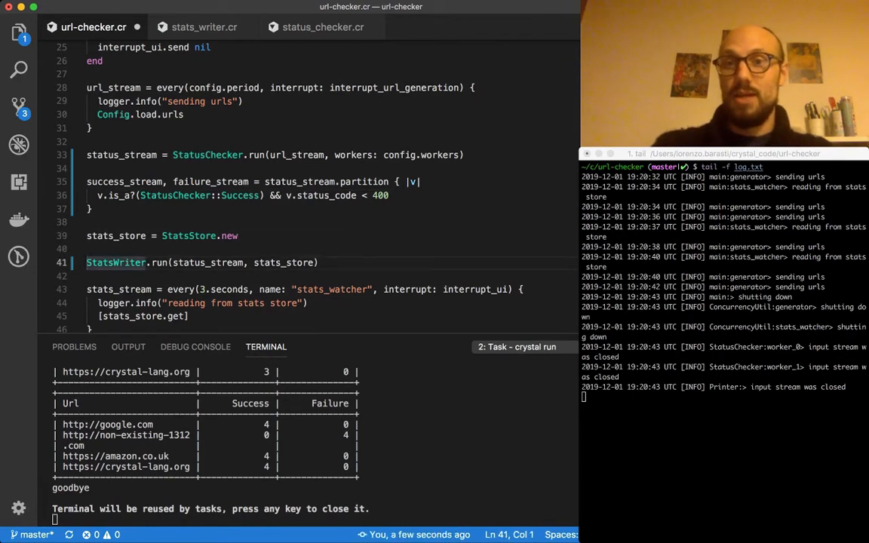
# - Replace status_stream in StatsWriter.run with success_stream | failure_stream
pyautogui.doubleClick(208, 263)
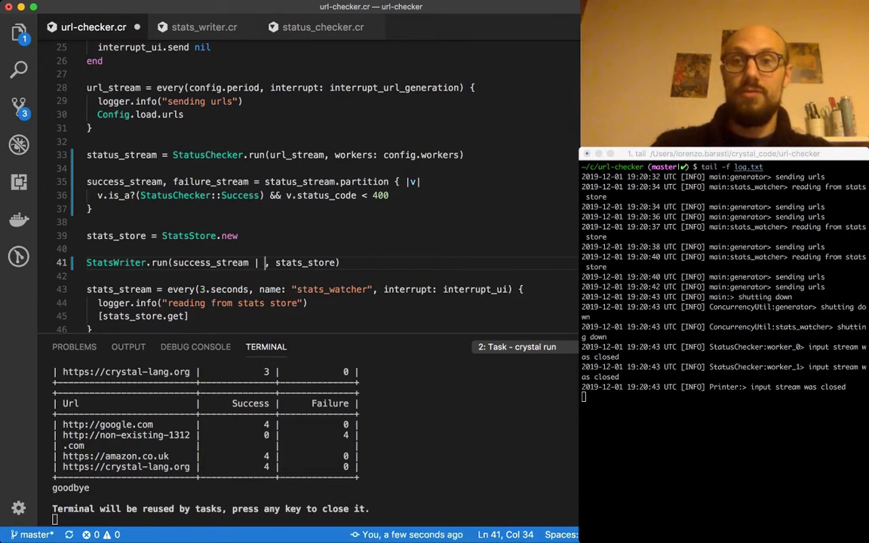
pyautogui.write('fa')
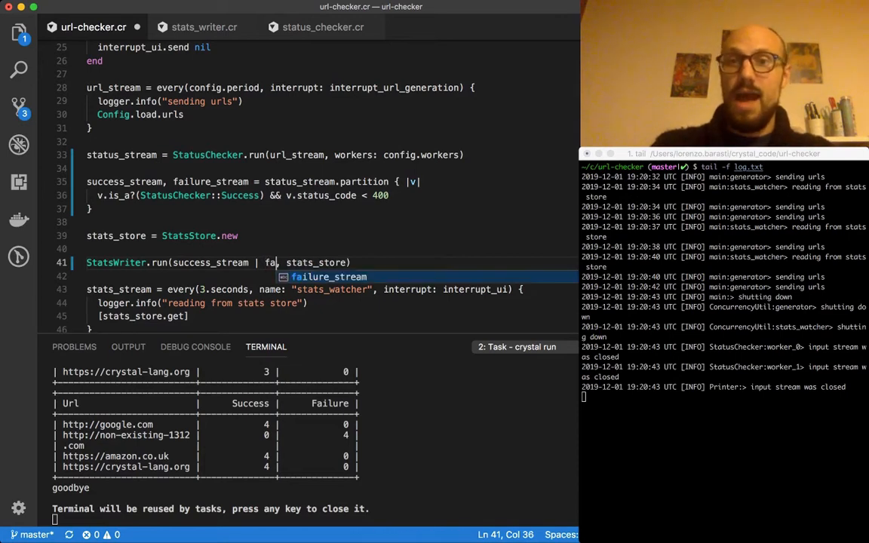
pyautogui.press('Tab')
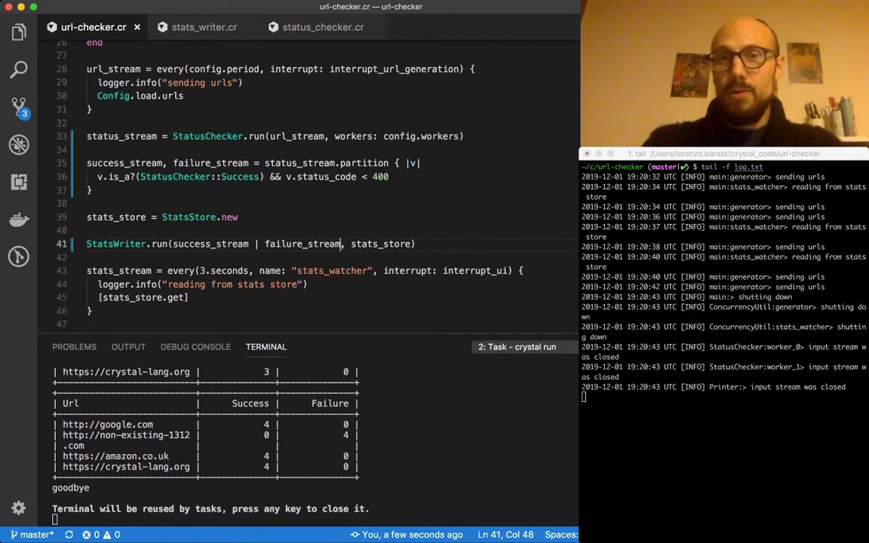
pyautogui.doubleClick(365, 162)
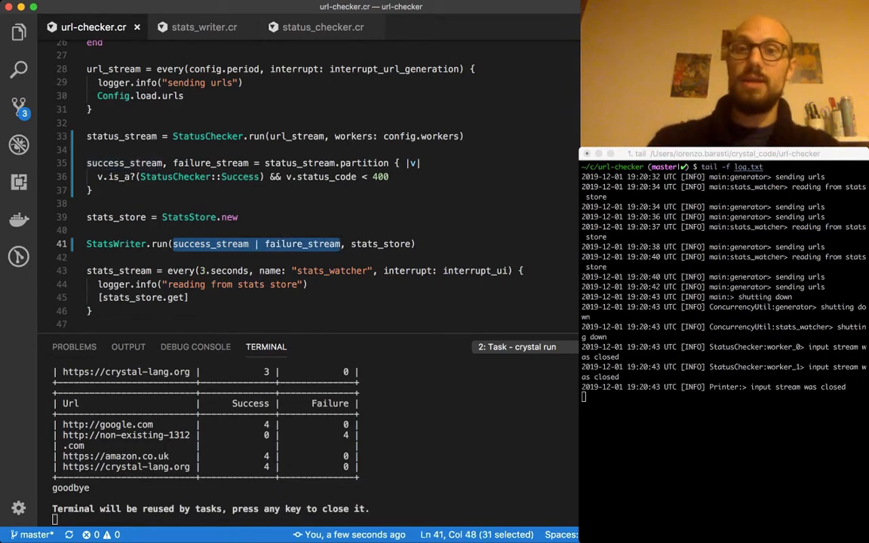
pyautogui.click(362, 162)
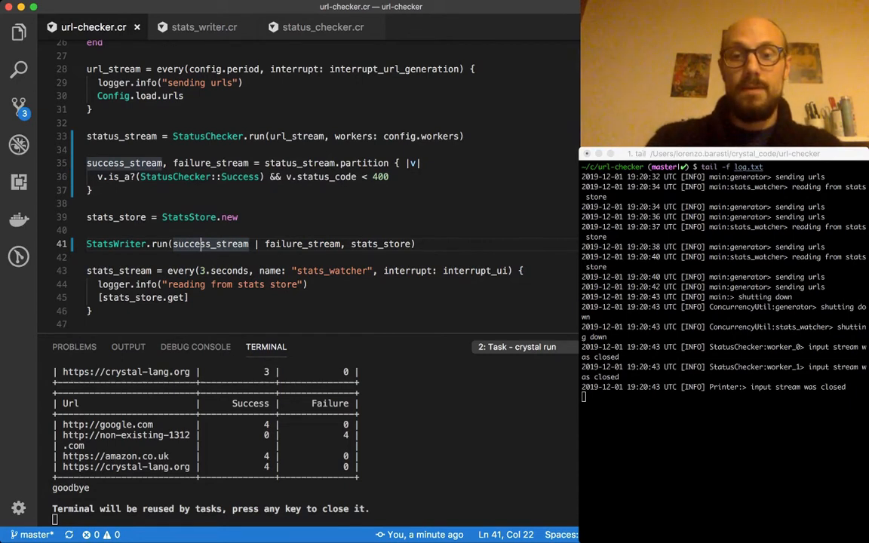
# - Switch to concurrency_util.cr and declare 'abstract class Channel(T)'
pyautogui.write('cocn')
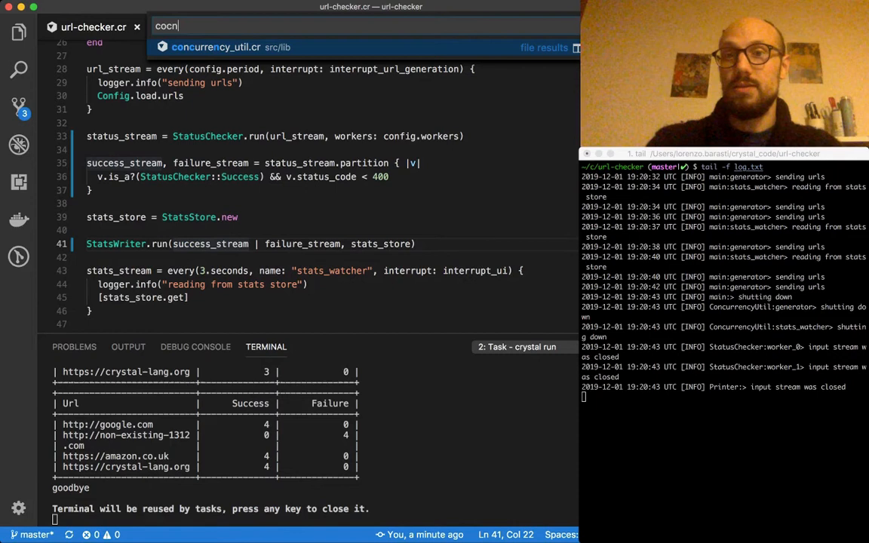
pyautogui.click(217, 46)
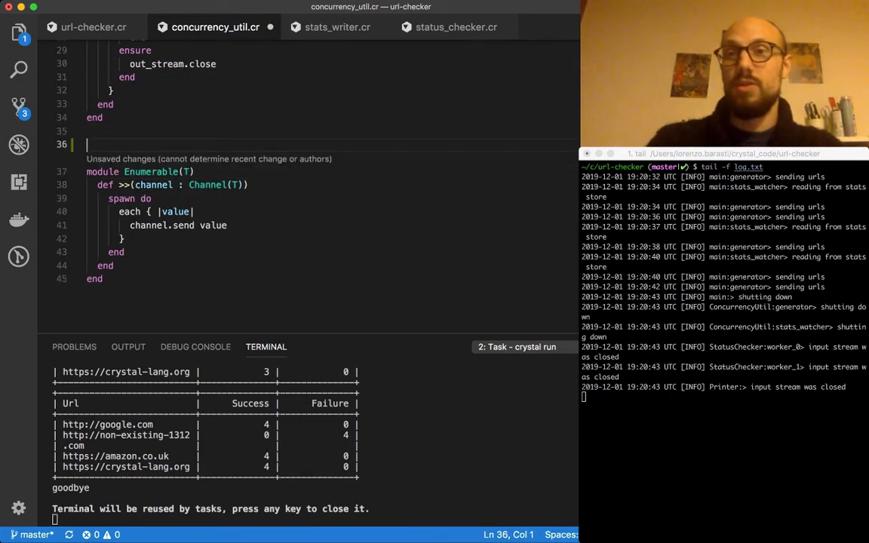
pyautogui.write('abstract')
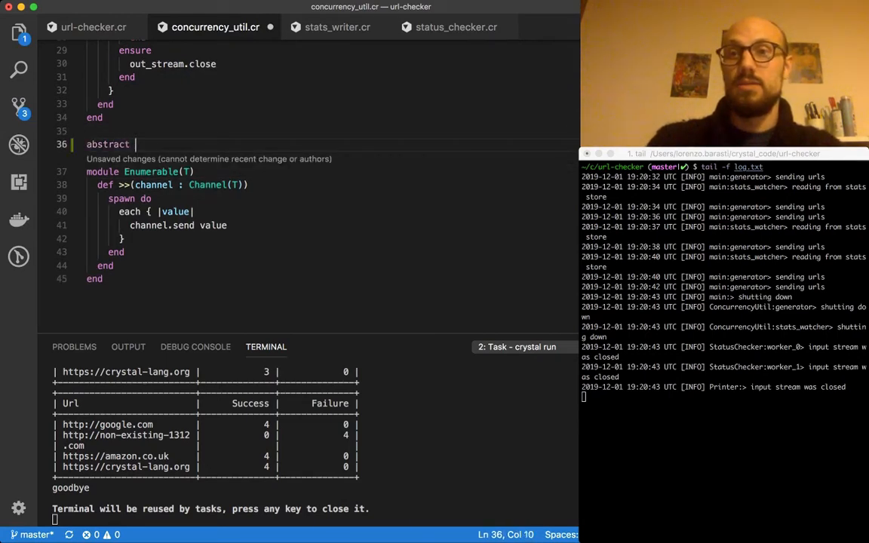
pyautogui.write('class Channe')
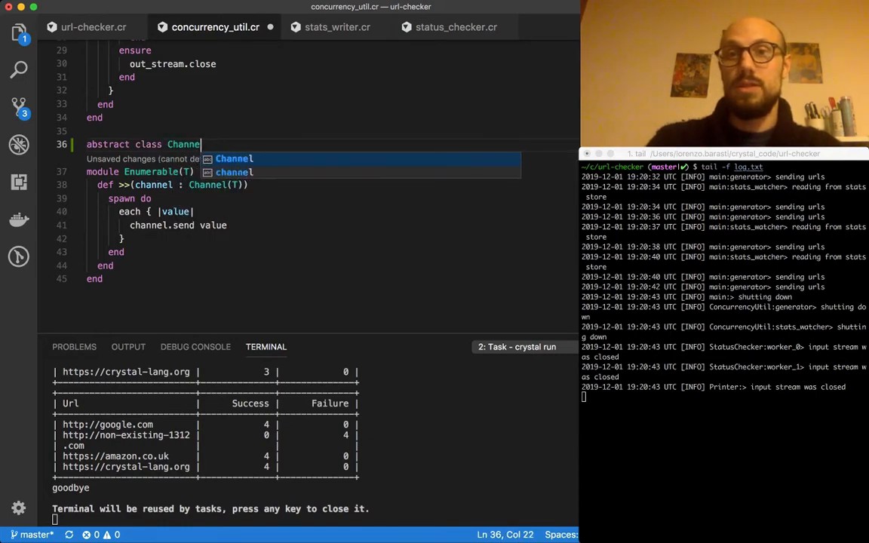
pyautogui.write('l(T')
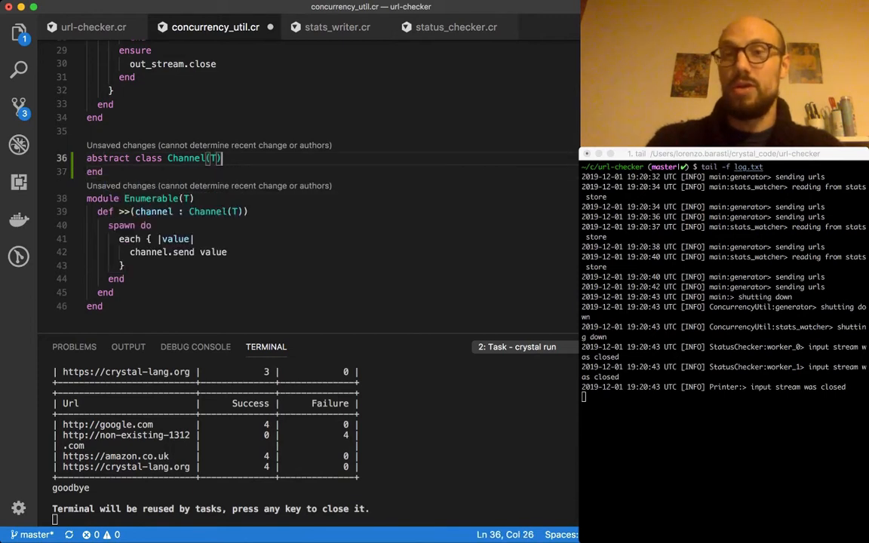
# - Declare 'def partition(&predicate : T -> Bool)' inside the class
pyautogui.write('def')
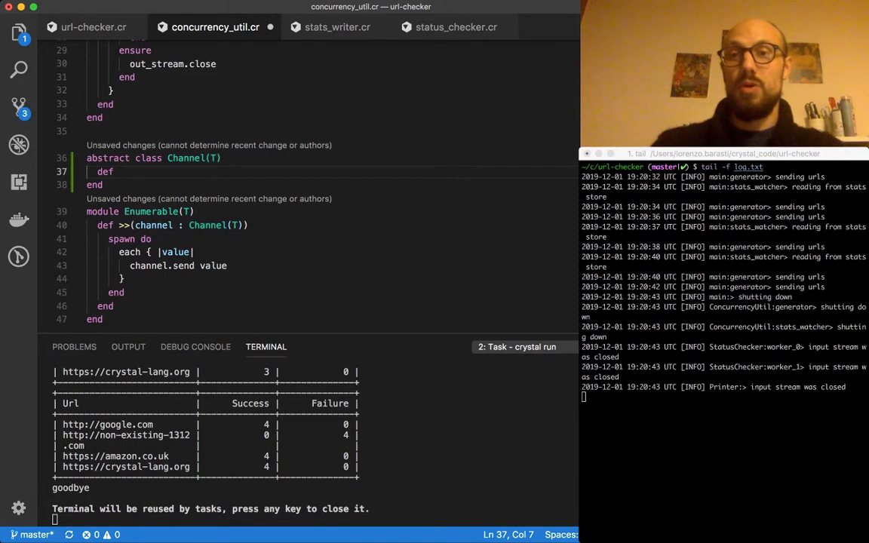
pyautogui.write('partitio')
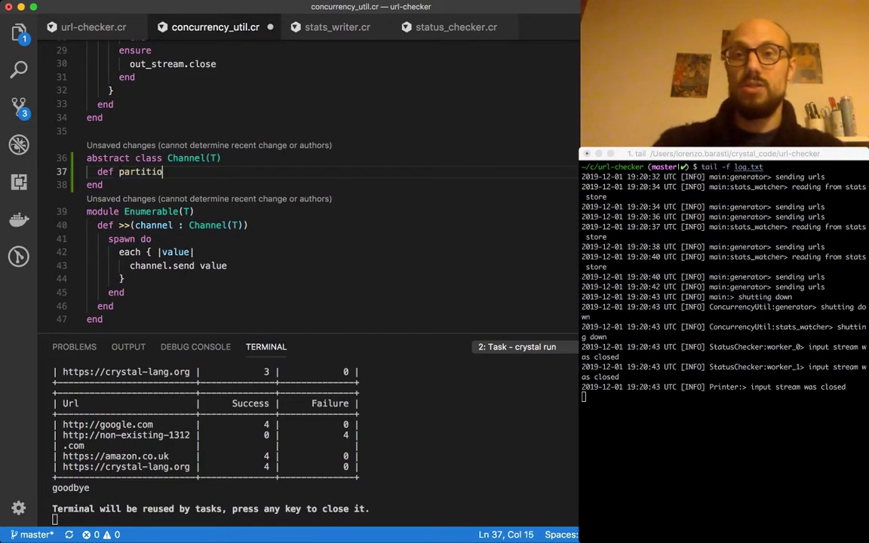
pyautogui.write('n()')
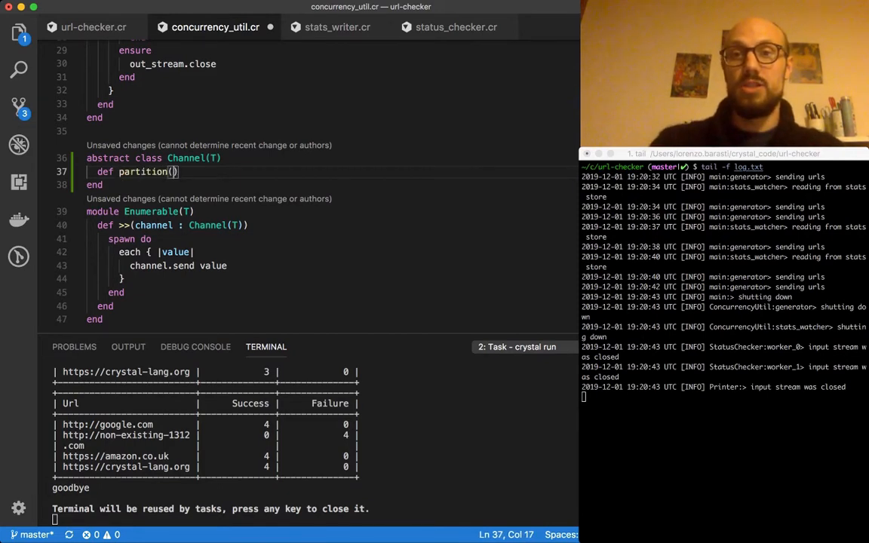
pyautogui.write('&predicate')
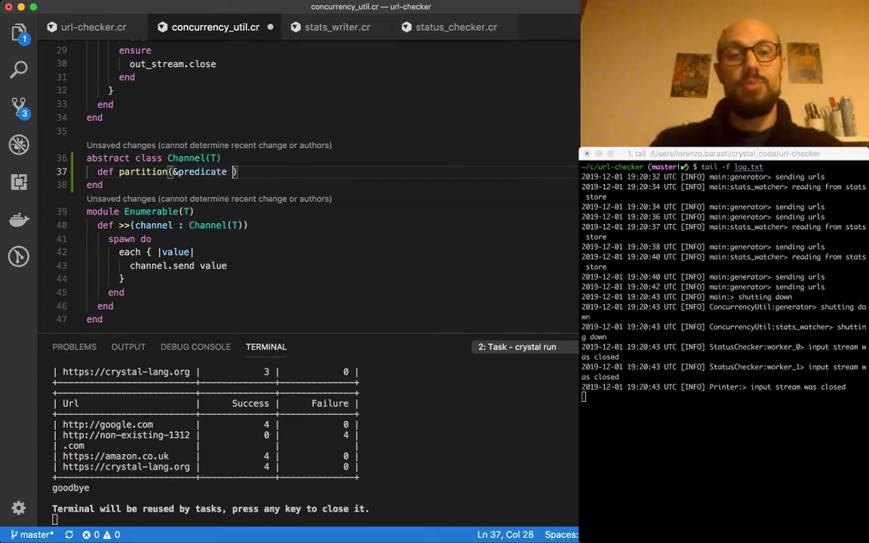
pyautogui.write(':')
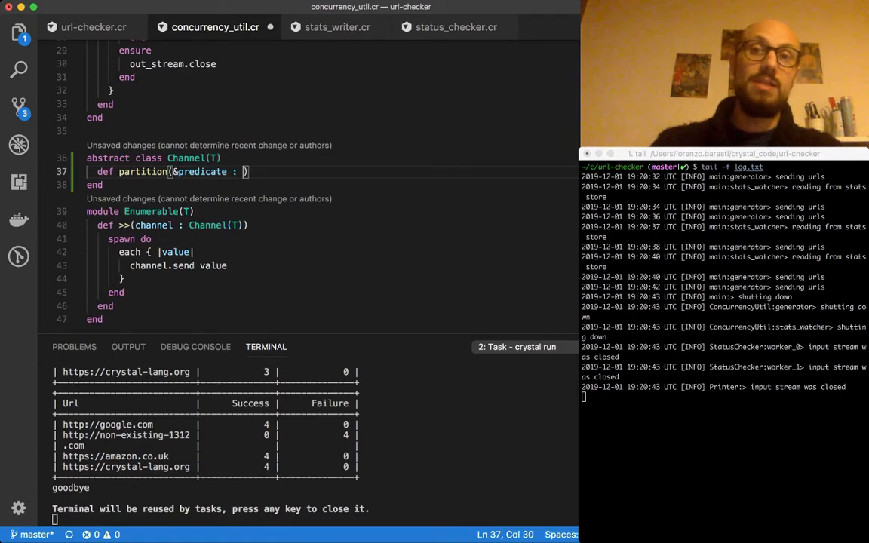
pyautogui.write('T ->')
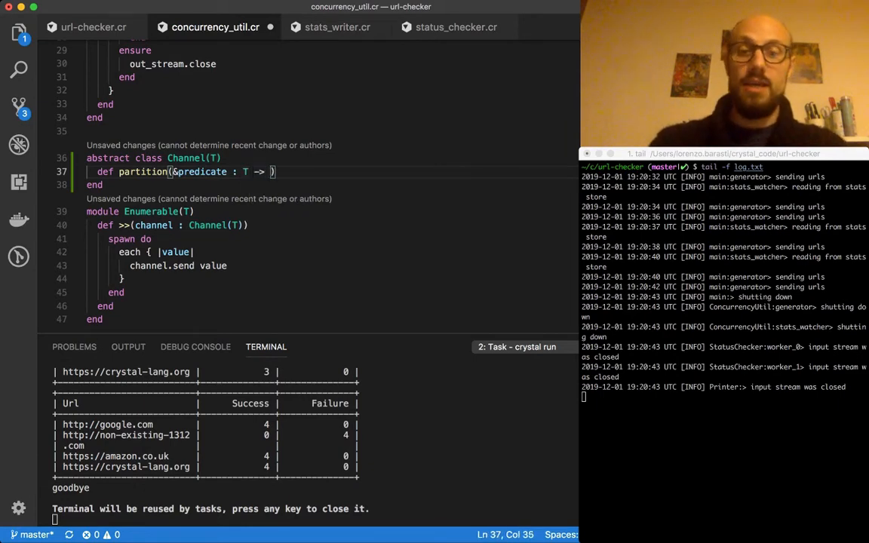
pyautogui.write('Bool')
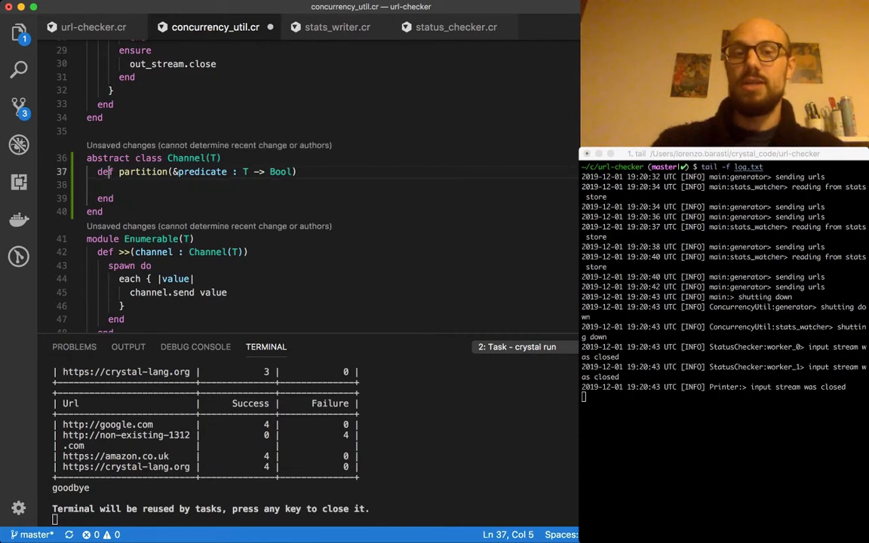
# - Add the return type ': {Channel(T), Channel(T)}' and start the method body
pyautogui.write(': {}')
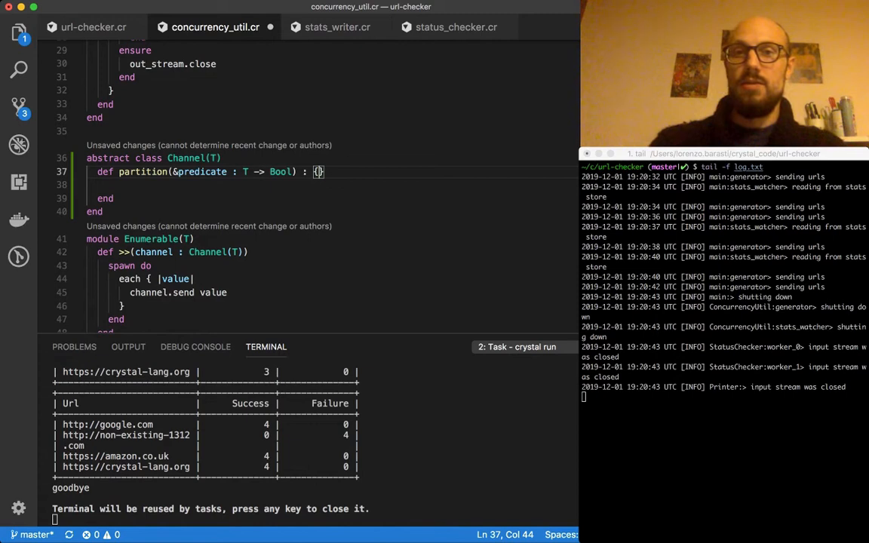
pyautogui.write('Channel(T')
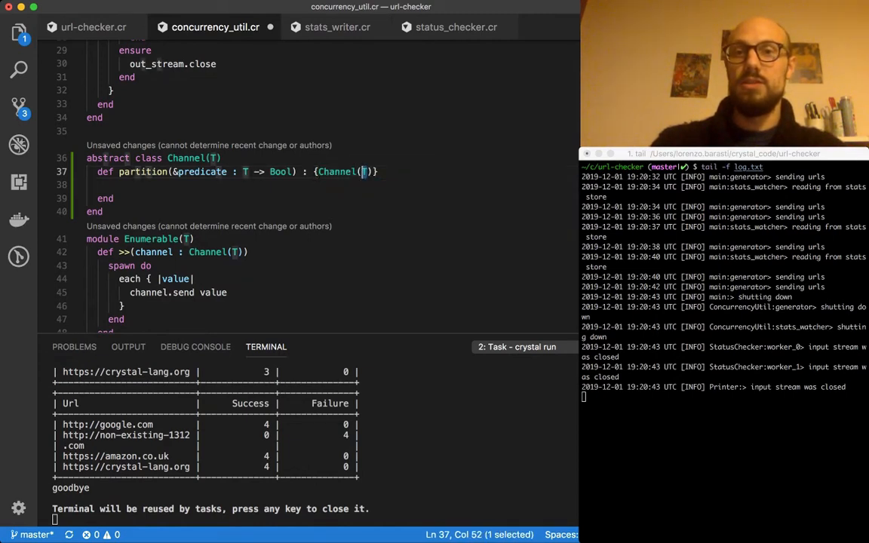
pyautogui.write(', Channel(T)')
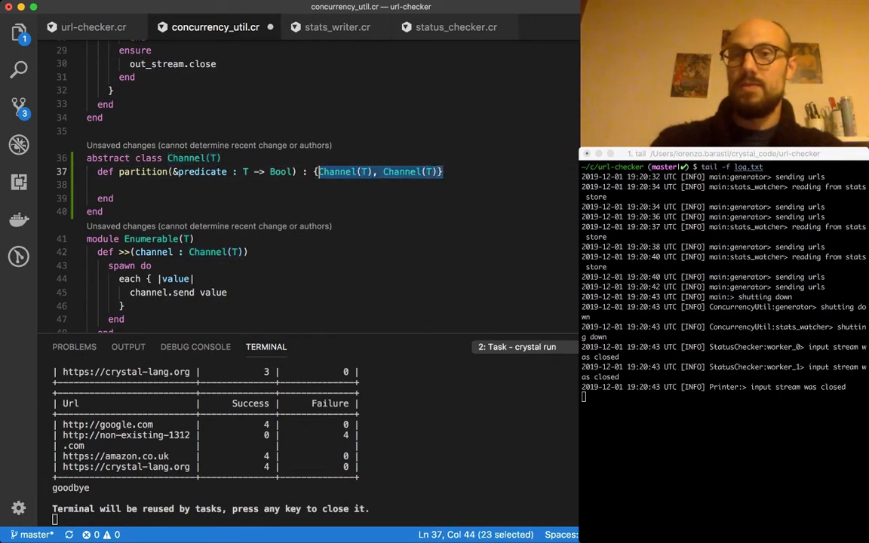
pyautogui.press('Enter')
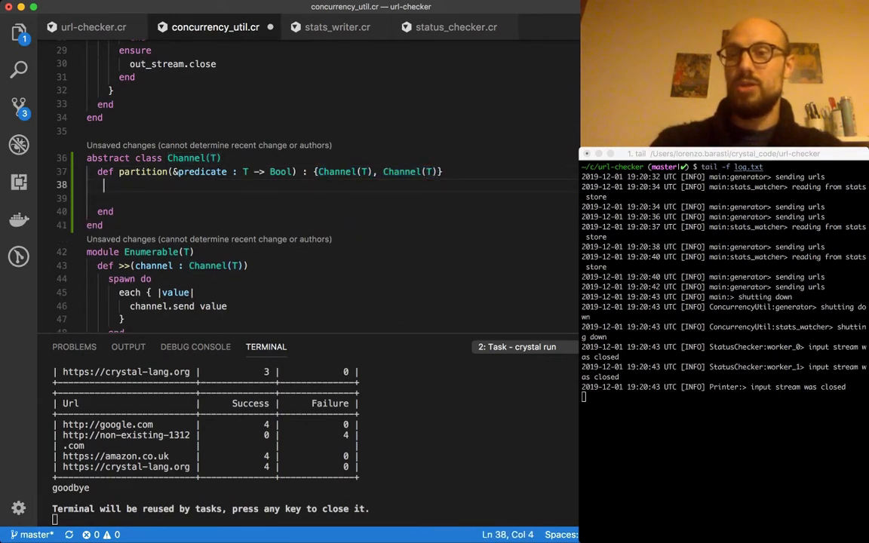
# - Write '{Channel(T).new, Channel(T).new}.tap { |pass, fail|' and begin 'spawn do'
pyautogui.write('{Channel(T), Channel(T)}')
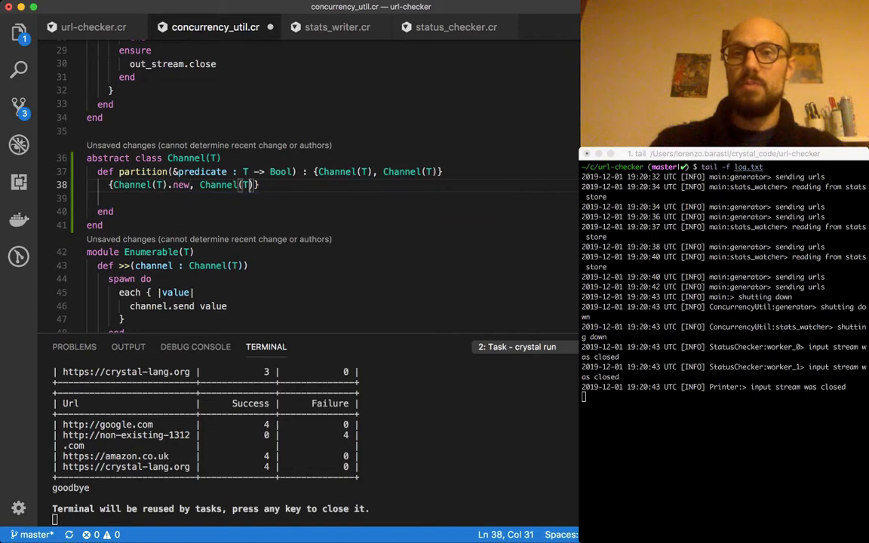
pyautogui.write('.new')
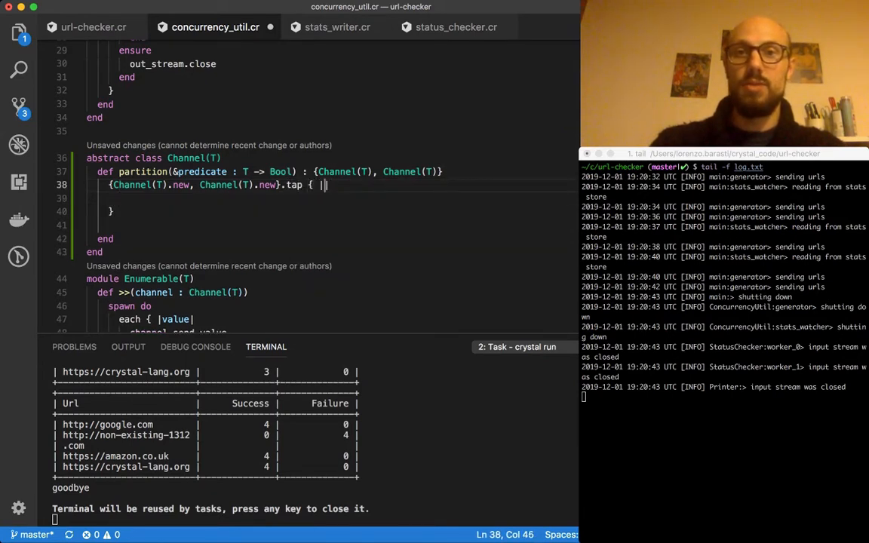
pyautogui.write('pass,')
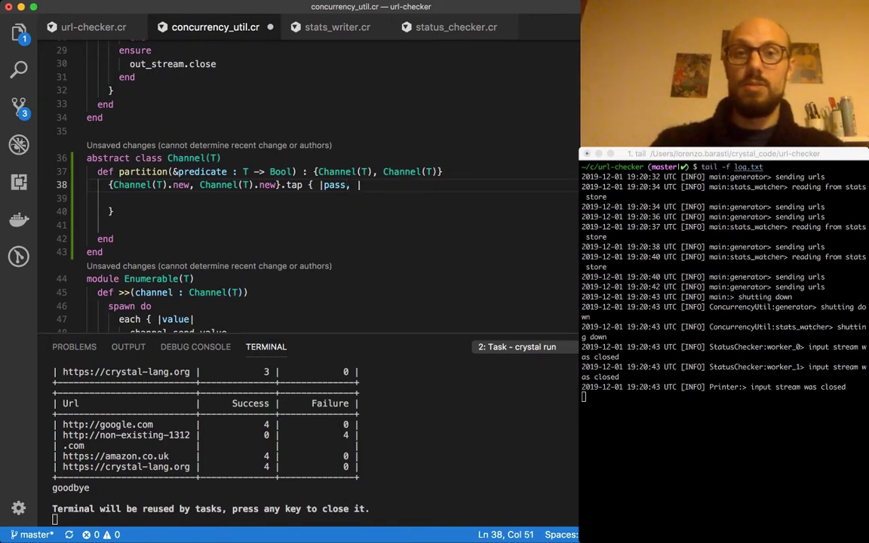
pyautogui.write('fail')
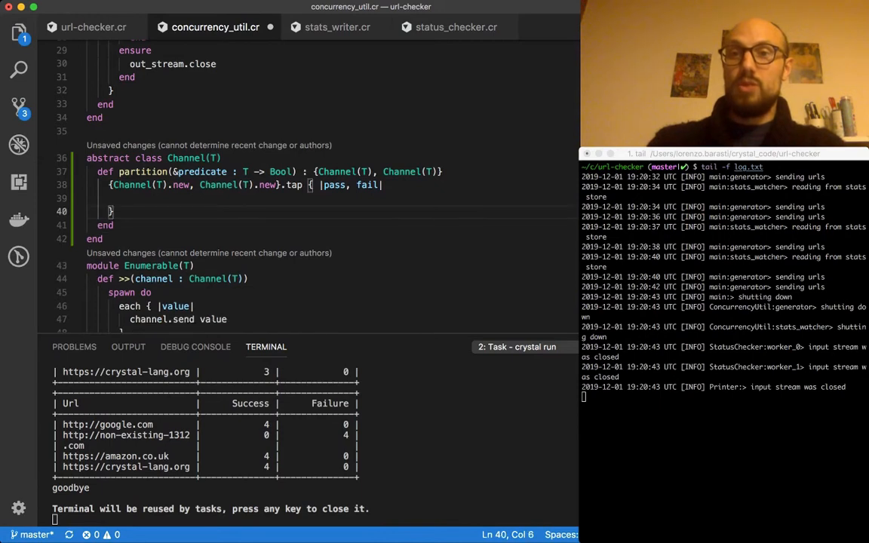
pyautogui.write('spawn do')
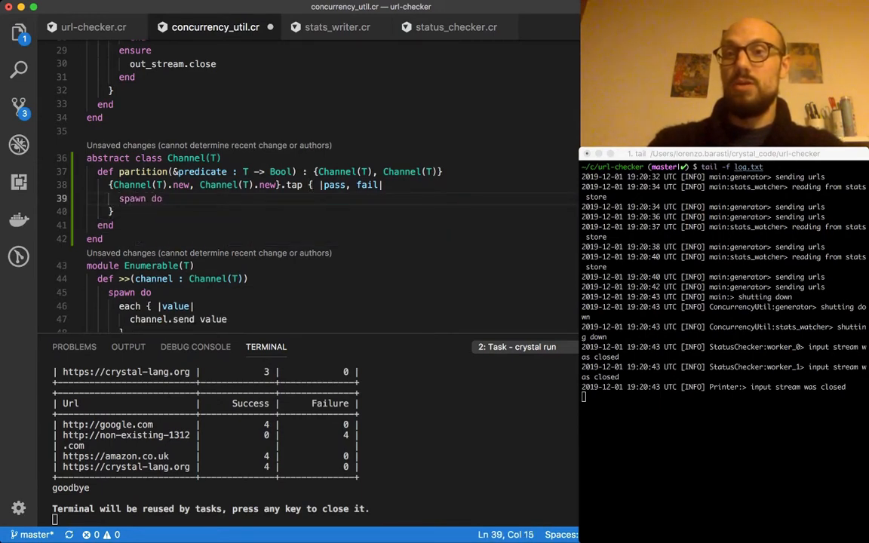
# - Inside spawn, add a loop with 'value = self.receive'
pyautogui.write('e')
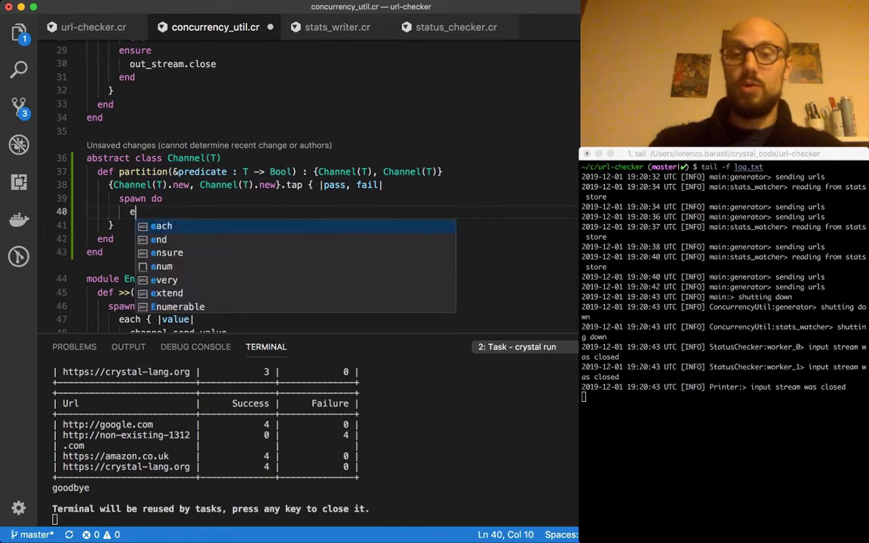
pyautogui.write('loop do')
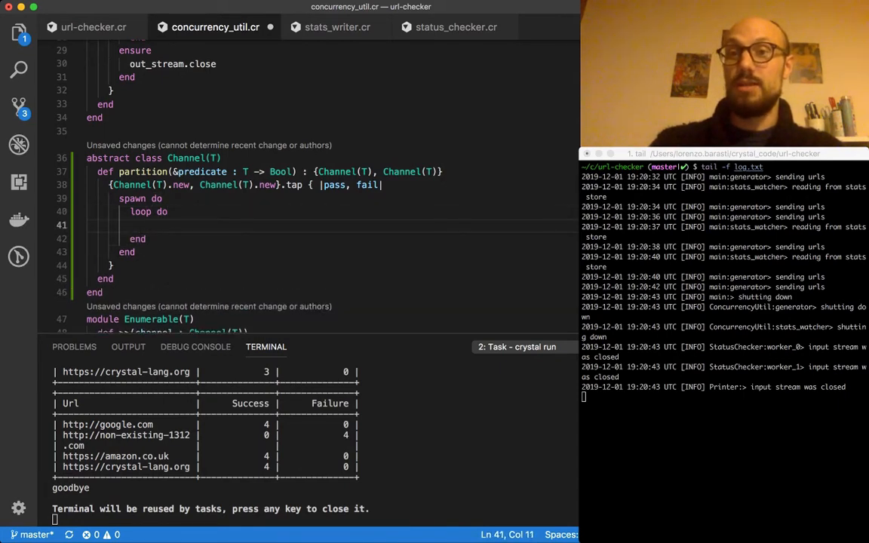
pyautogui.write('self')
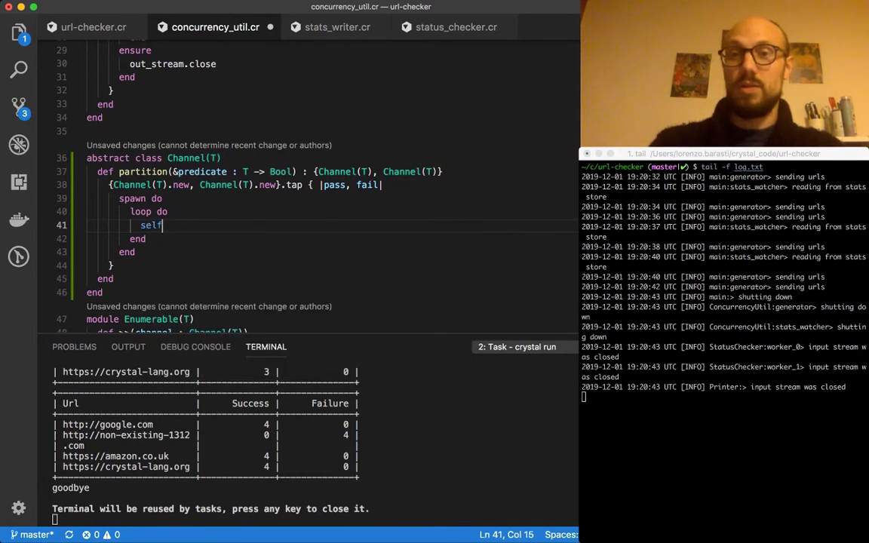
pyautogui.write('.receive')
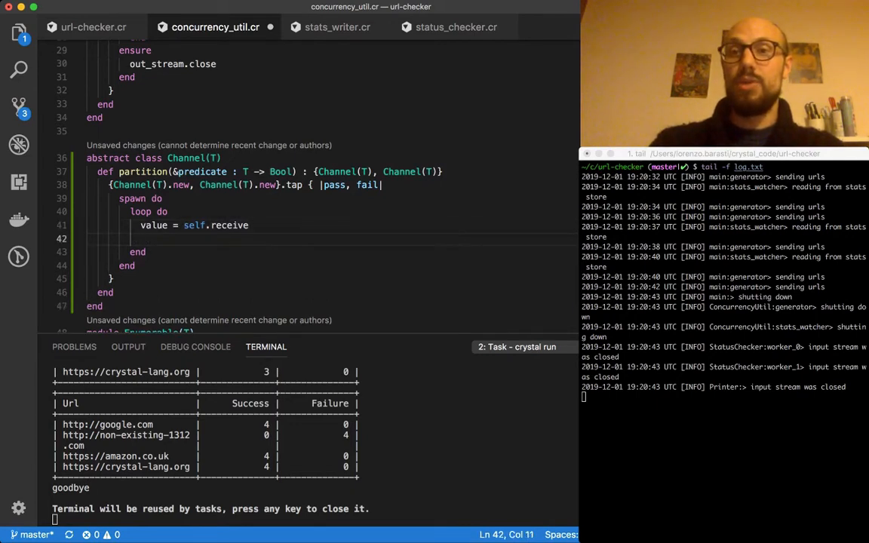
# - Route each value: 'predicate.call(value) ? pass.send(value) : fail.send(value)'
pyautogui.write('predicate')
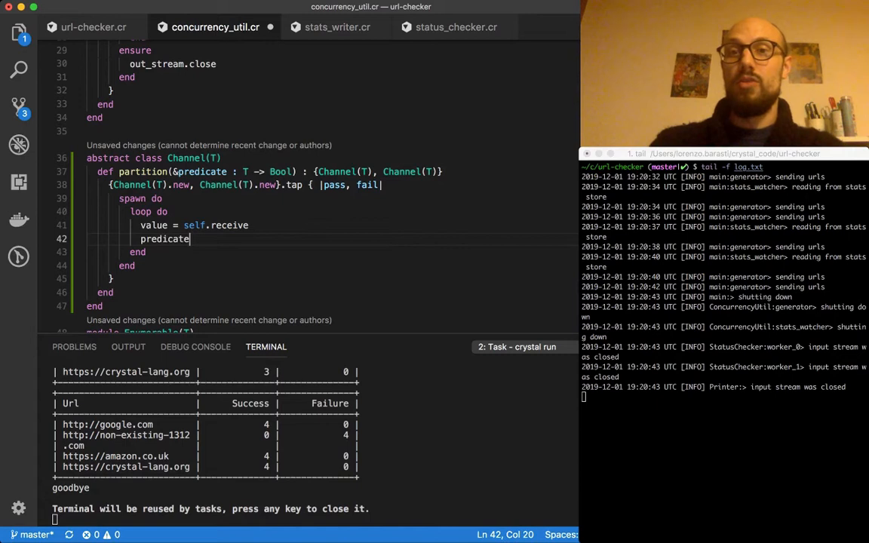
pyautogui.write('.call*')
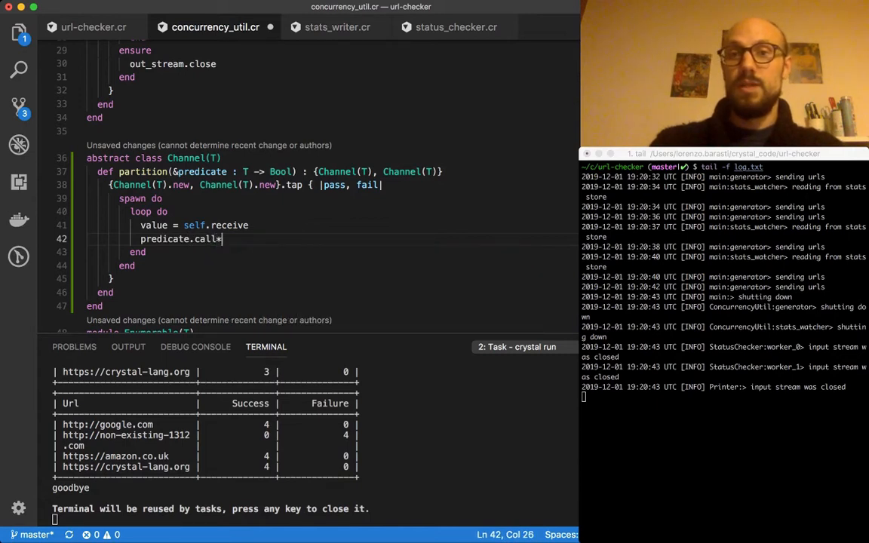
pyautogui.write('(value) ? pa')
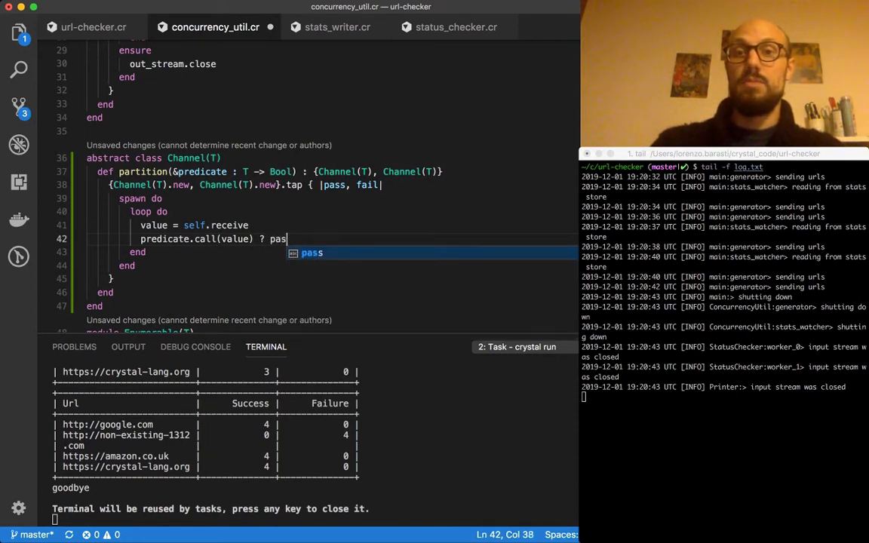
pyautogui.write('s.send(value')
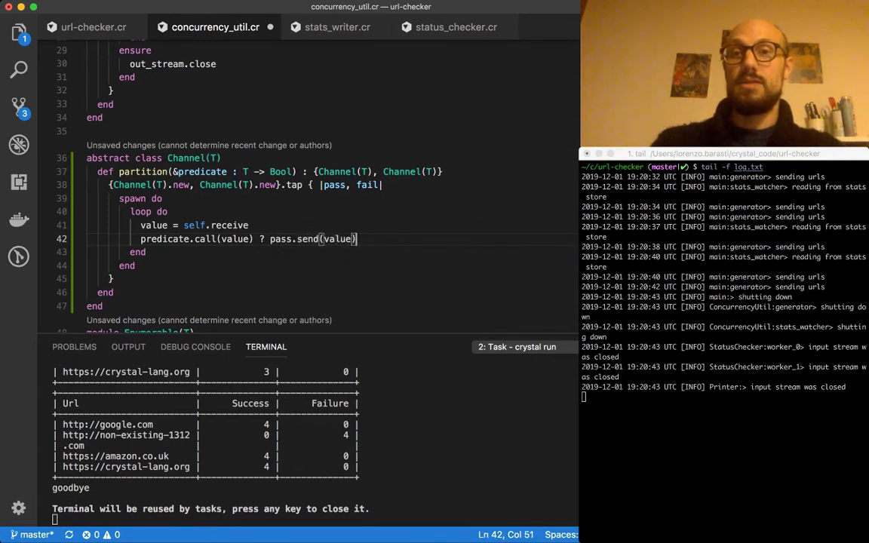
pyautogui.write(': fail(')
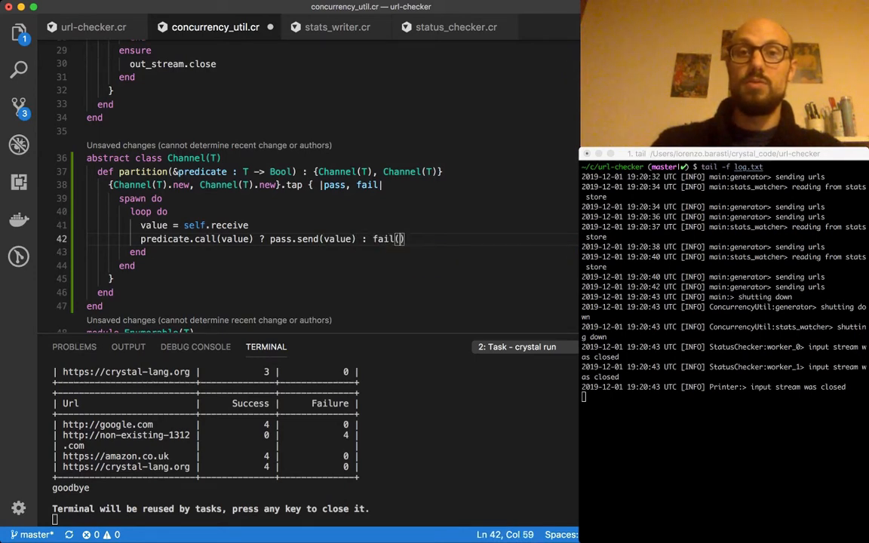
pyautogui.write('.send')
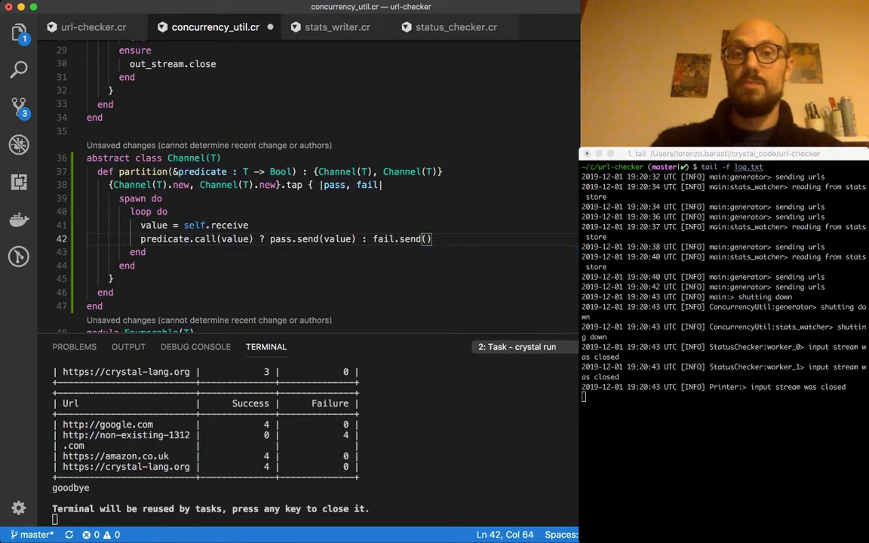
pyautogui.write('value')
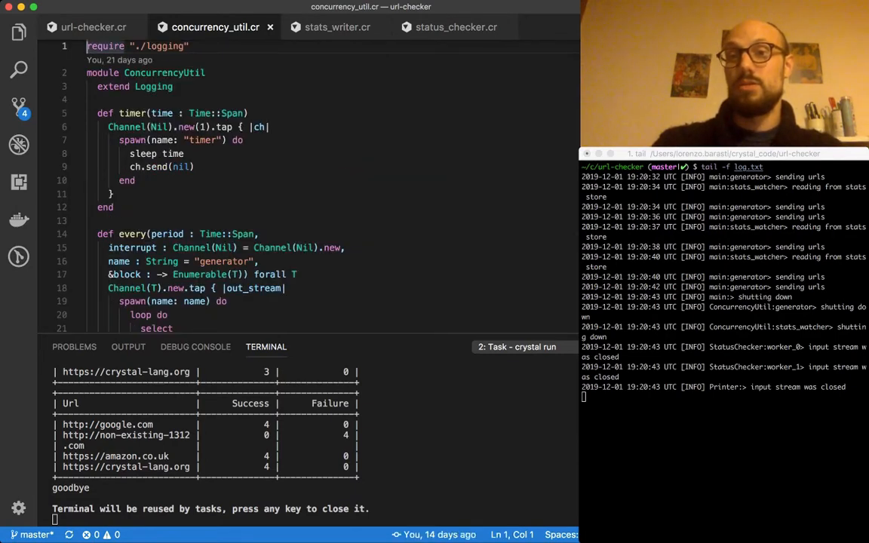
# - After the loop add 'rescue Channel::ClosedError'
pyautogui.scroll(-3)
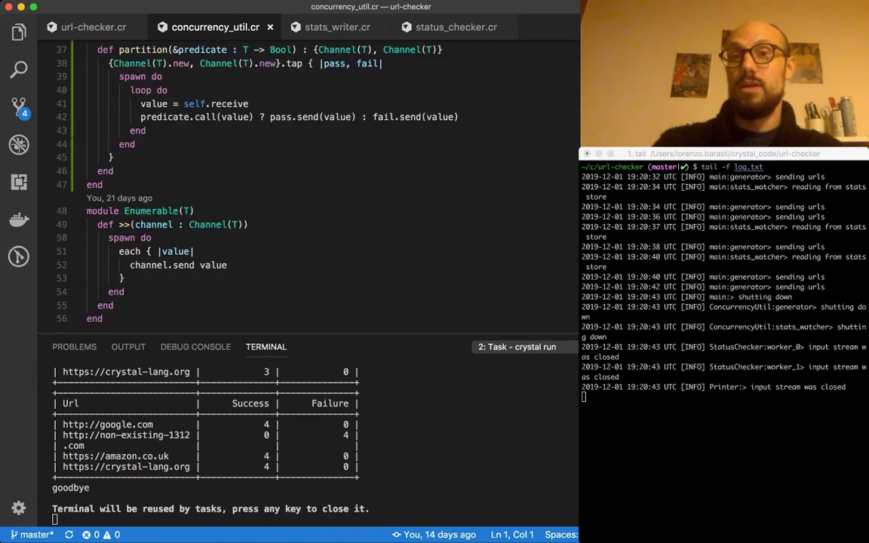
pyautogui.doubleClick(229, 175)
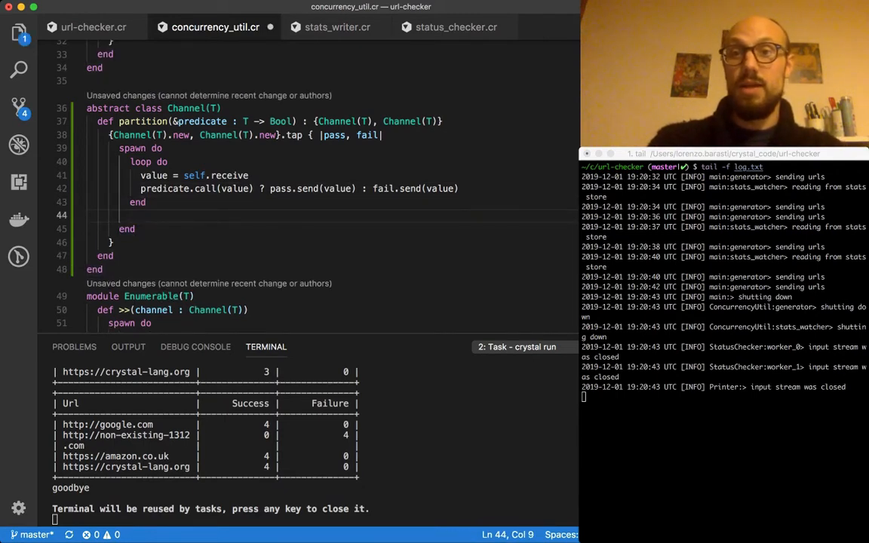
pyautogui.write('rescur')
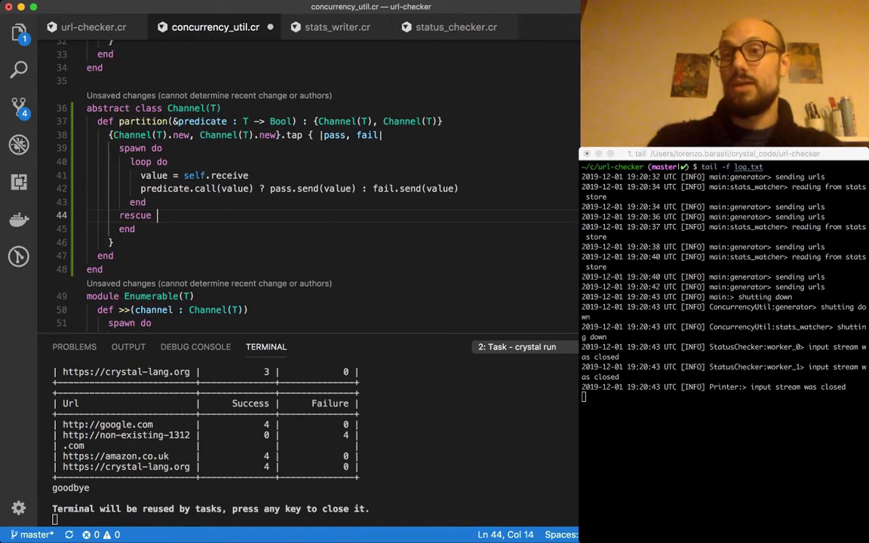
pyautogui.moveTo(157, 214); pyautogui.dragTo(130, 161)
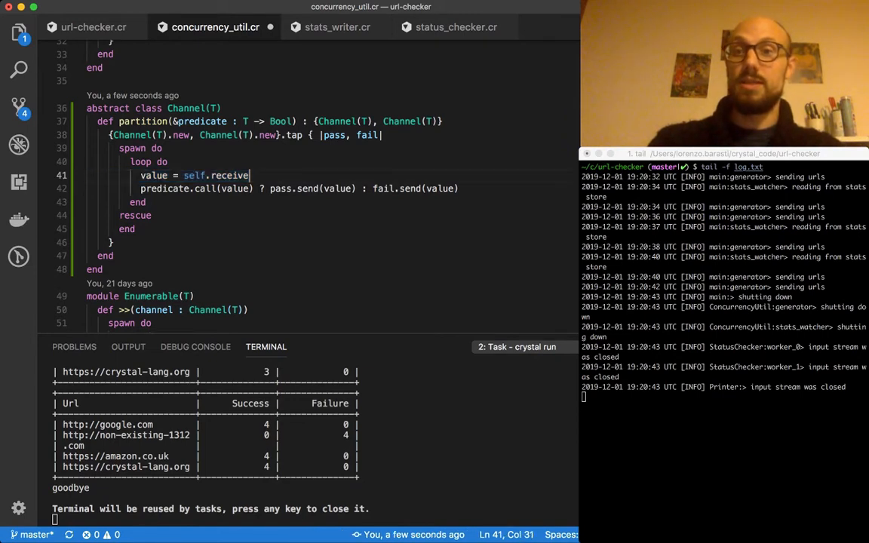
pyautogui.click(153, 214)
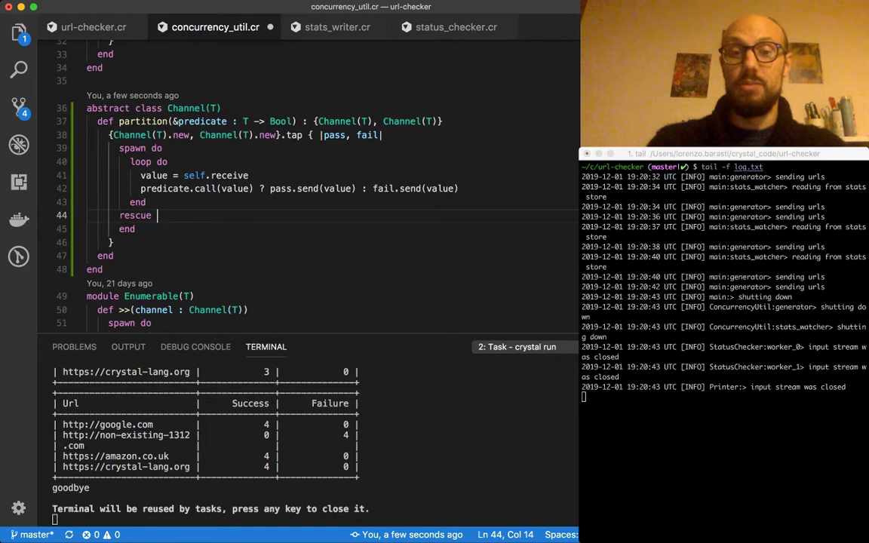
pyautogui.write('C')
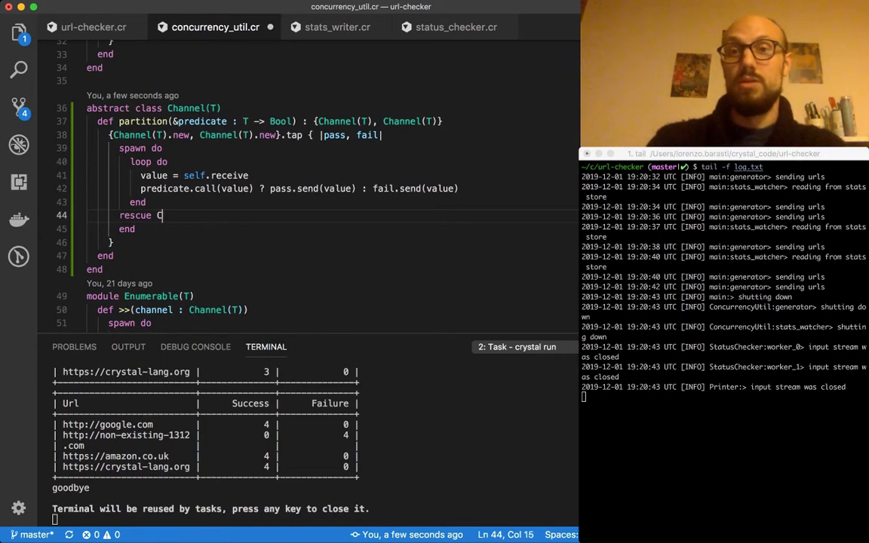
pyautogui.write('hannel::C')
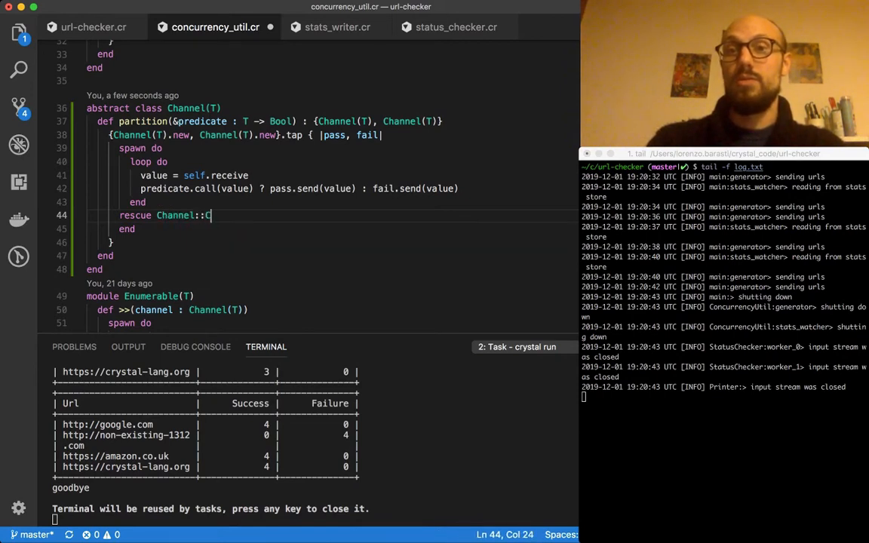
pyautogui.write('losedError')
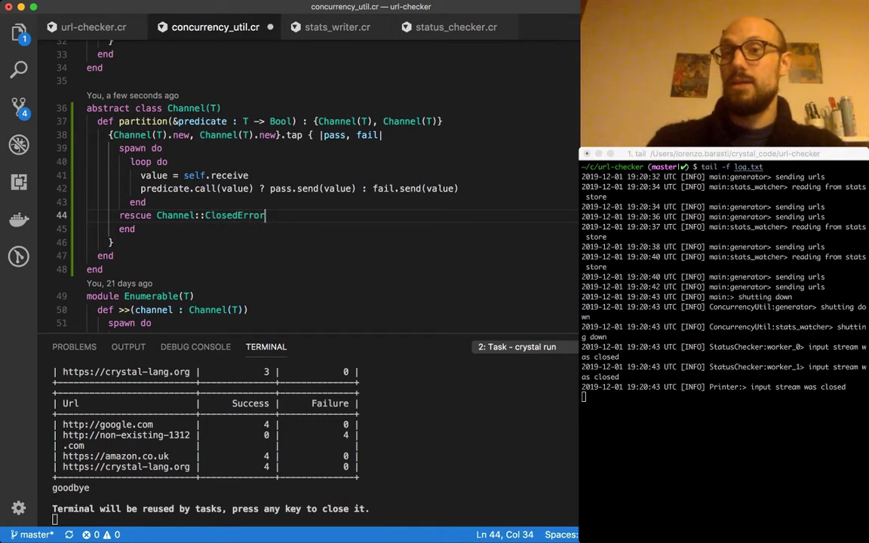
# - Close the pass and fail channels inside the rescue clause
pyautogui.press('enter')
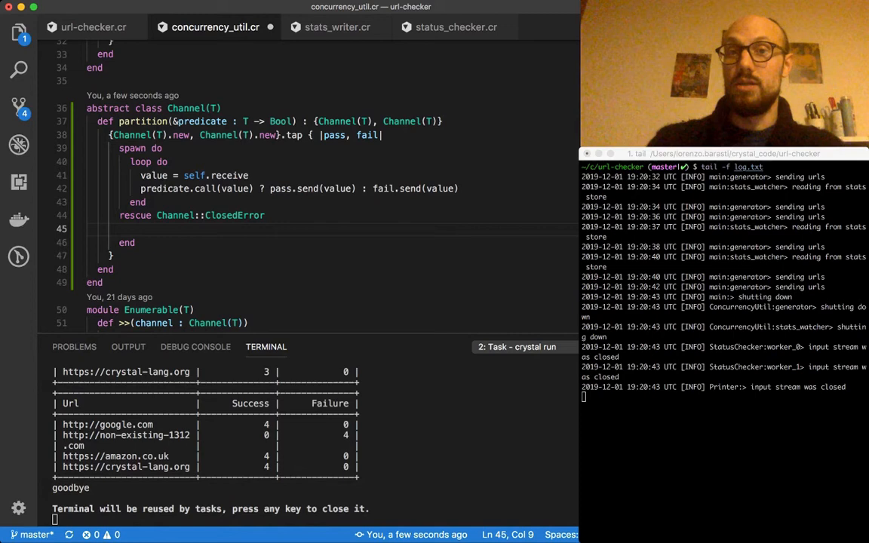
pyautogui.write('pass.close; fail.close')
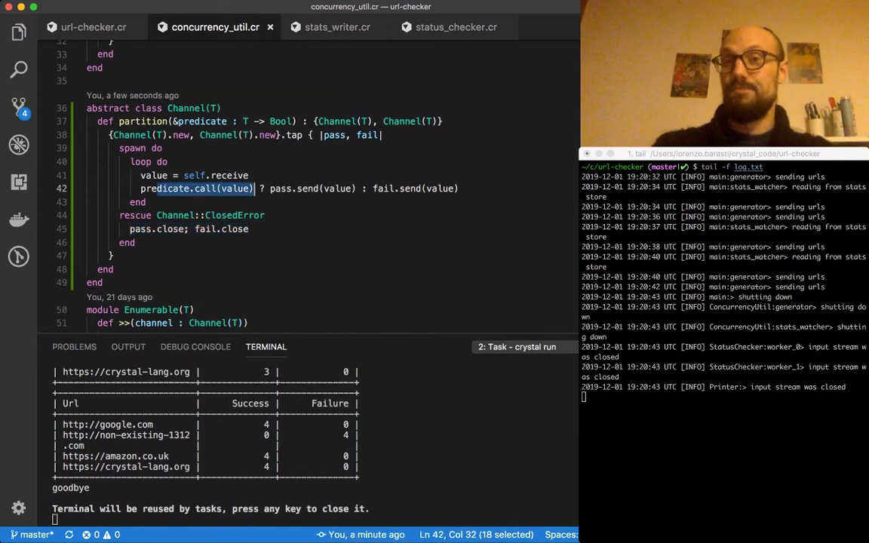
# - Return to url-checker.cr and highlight success_stream, Success and failure_stream in the partition code
pyautogui.click(93, 27)
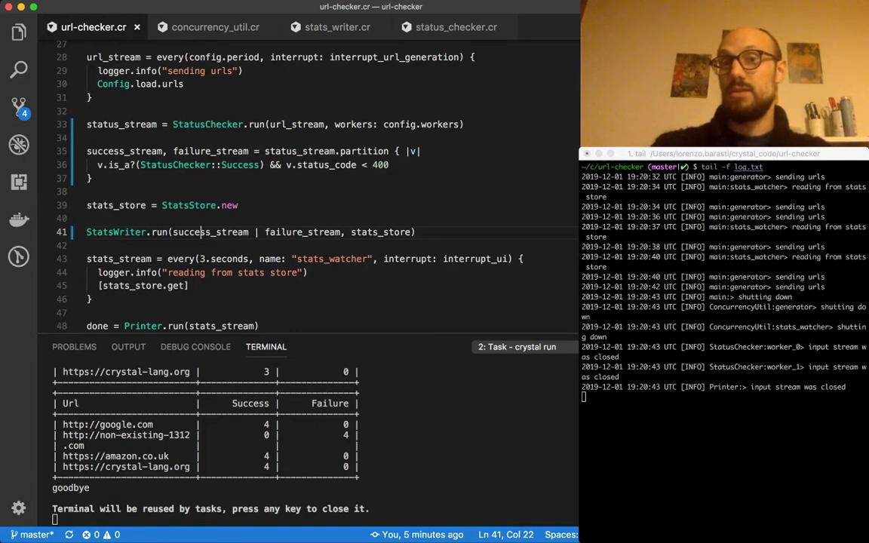
pyautogui.doubleClick(298, 151)
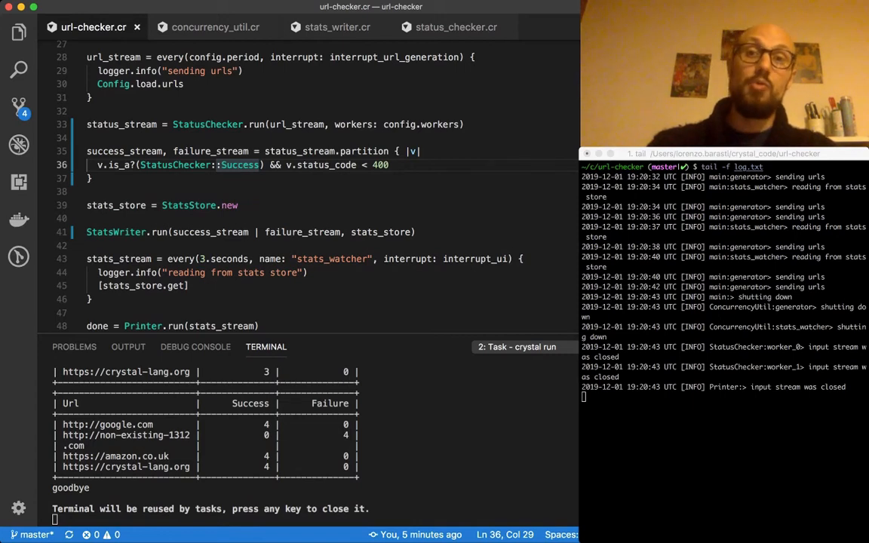
pyautogui.doubleClick(239, 165)
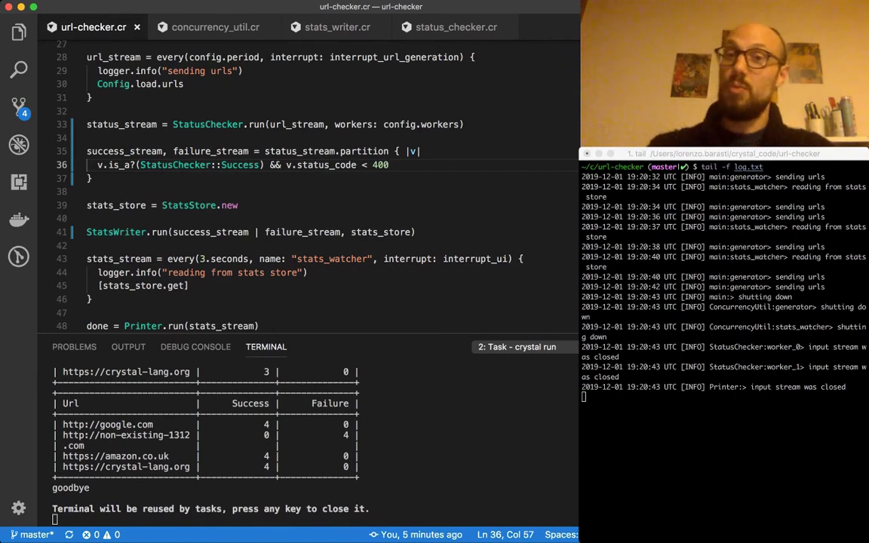
pyautogui.doubleClick(123, 150)
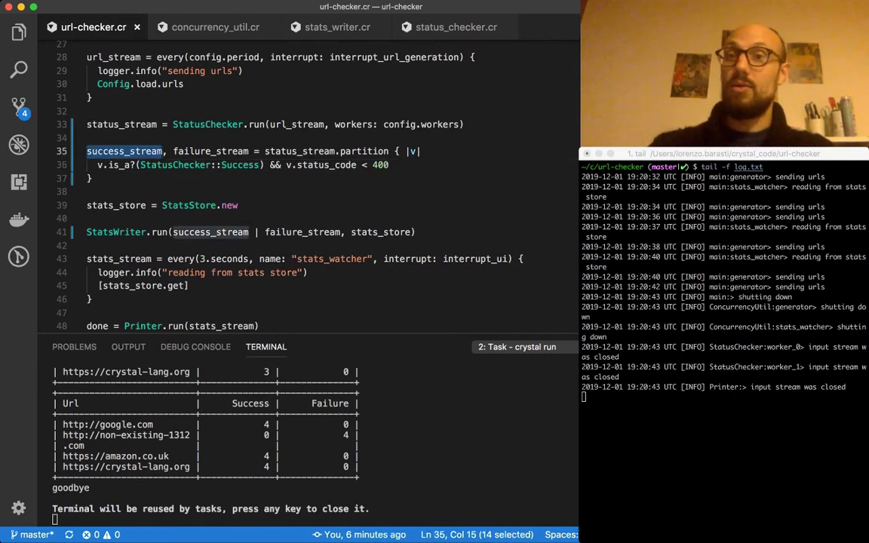
pyautogui.doubleClick(212, 151)
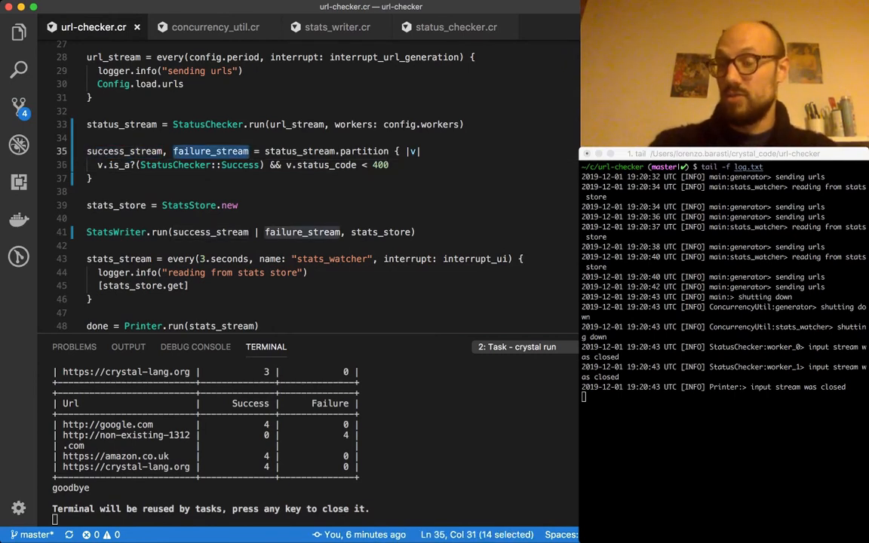